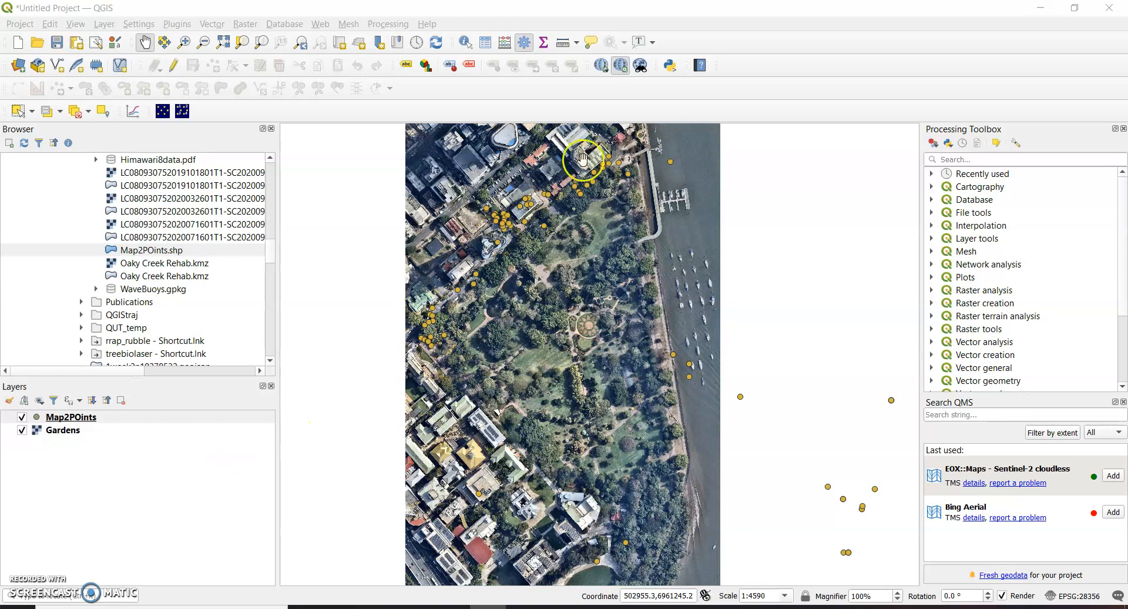
{"action": "mouse_move", "coordinate": [593, 472]}
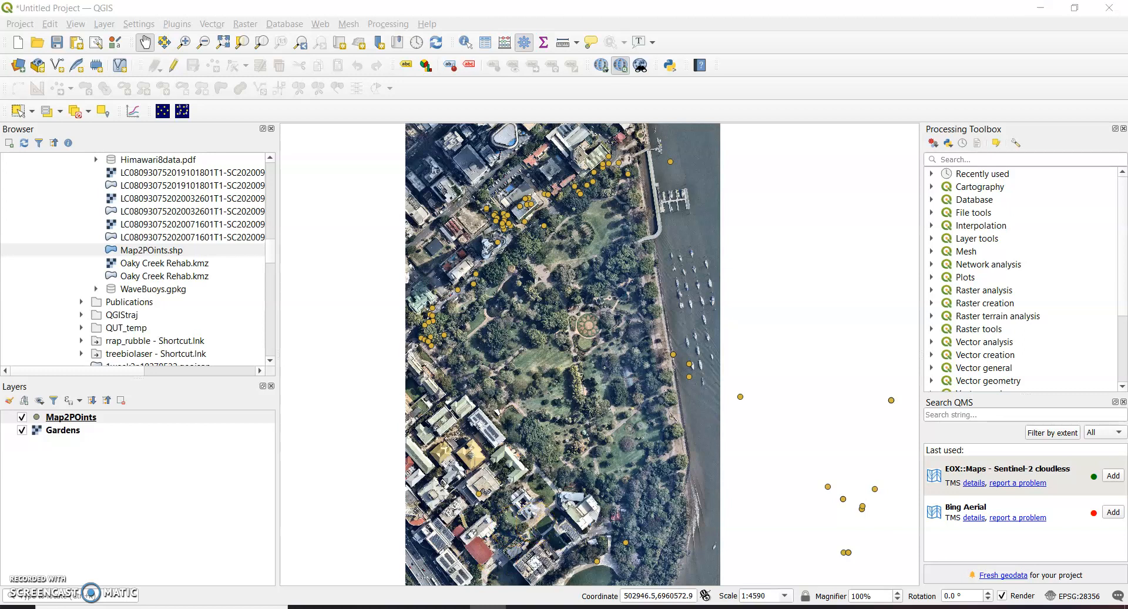
{"action": "mouse_move", "coordinate": [509, 299]}
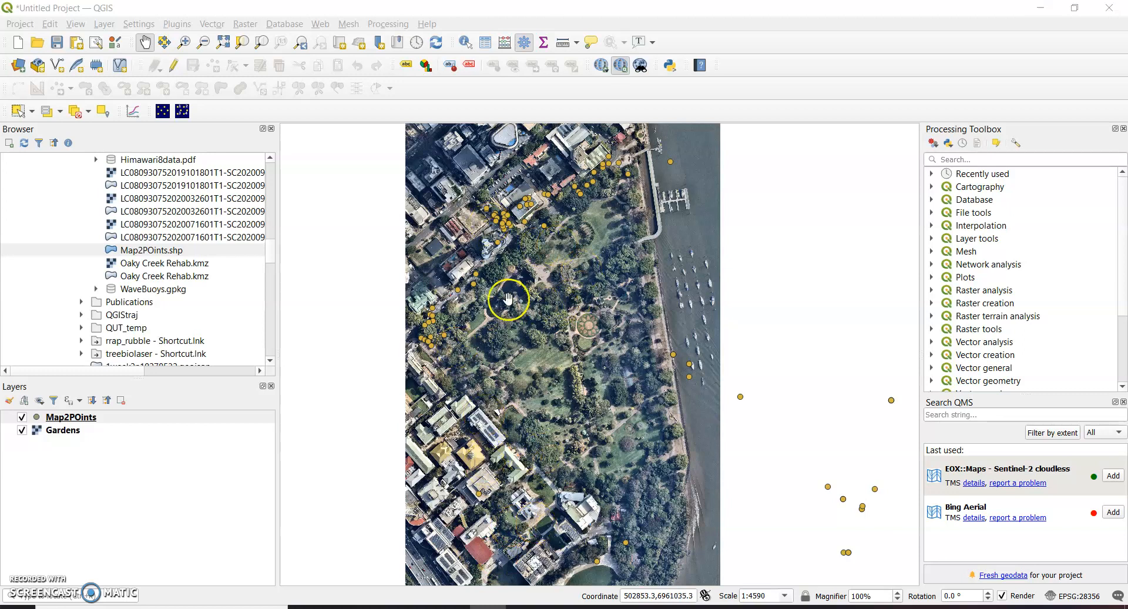
{"action": "mouse_move", "coordinate": [642, 211]}
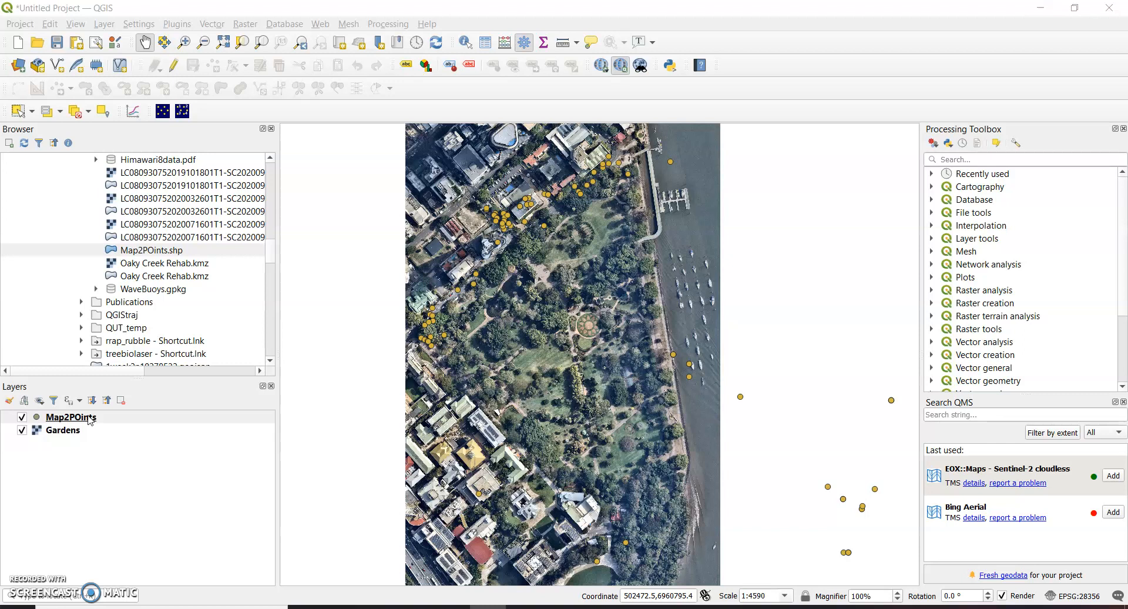
Step: Open Map2POints layer properties, browse Information and Source, then return to Symbology
{"action": "left_click", "coordinate": [70, 416]}
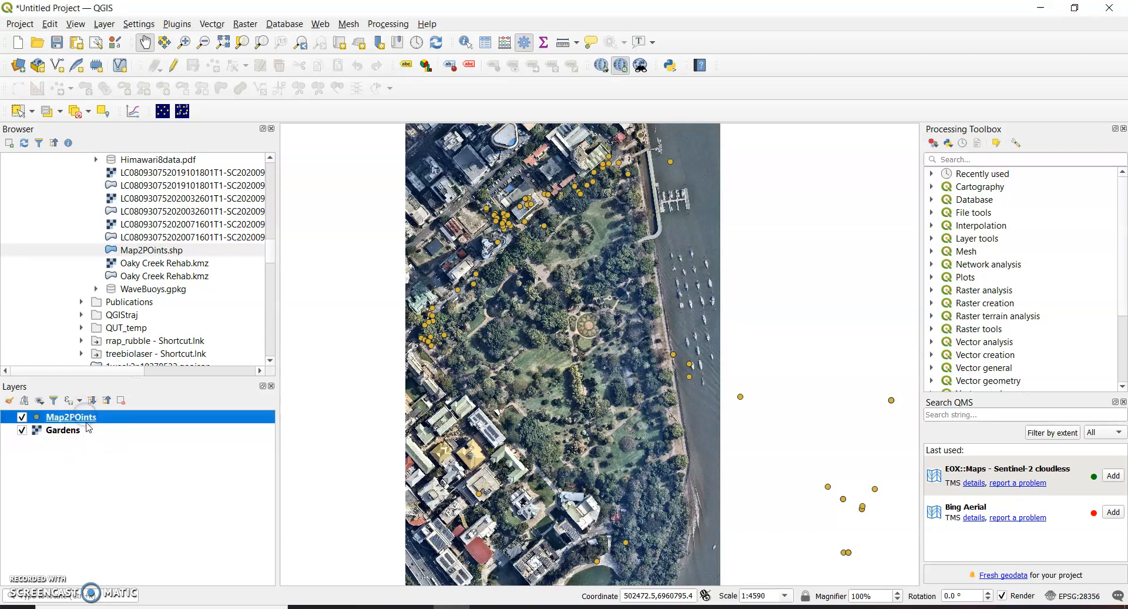
{"action": "right_click", "coordinate": [70, 416]}
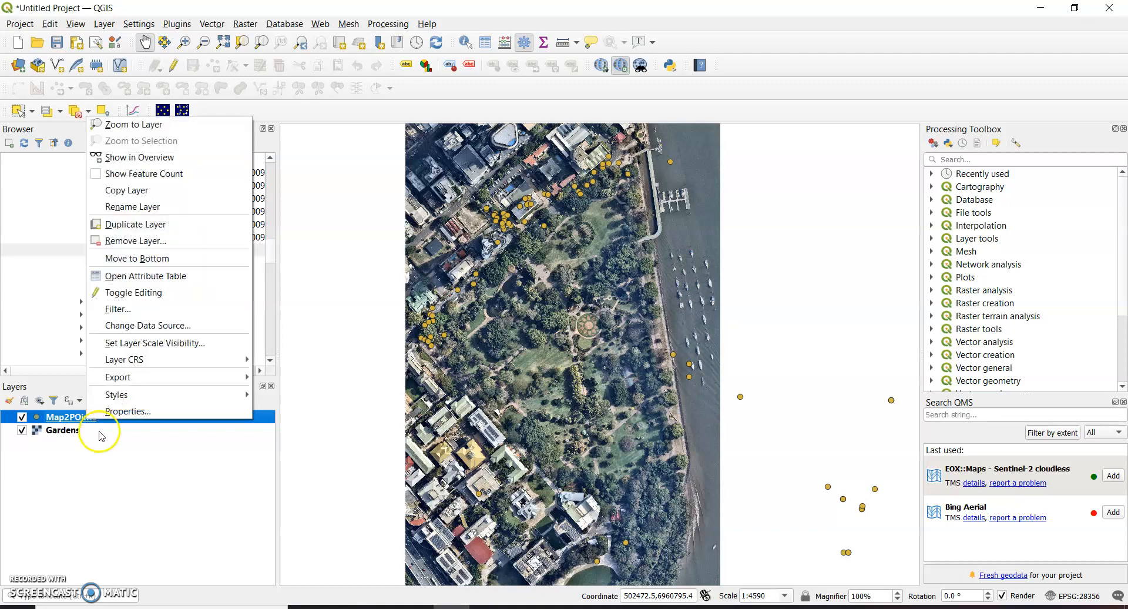
{"action": "mouse_move", "coordinate": [115, 422]}
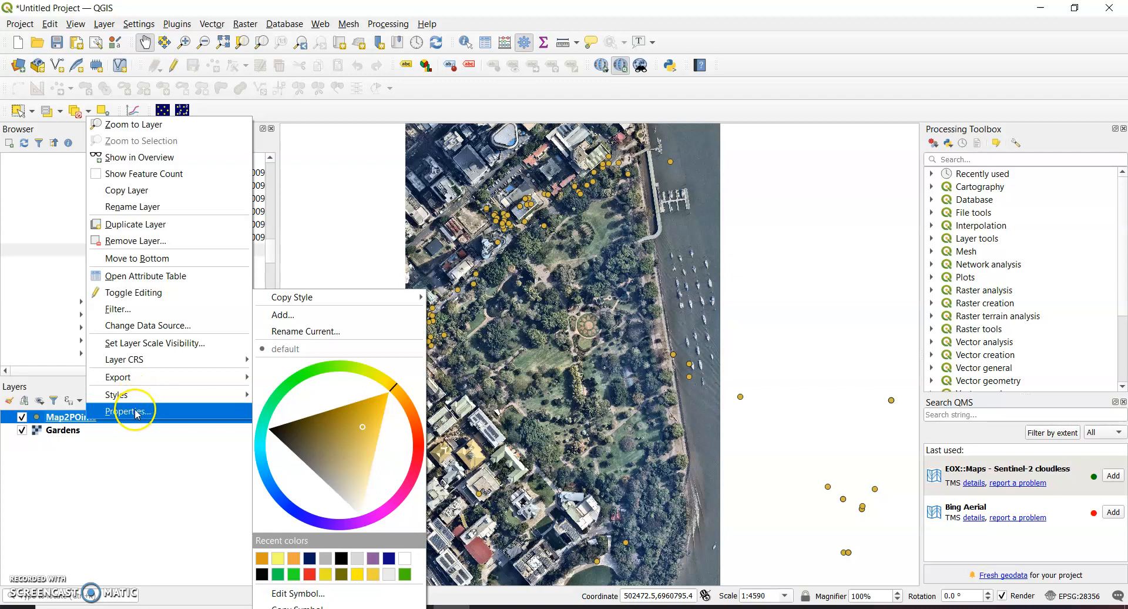
{"action": "left_click", "coordinate": [124, 411]}
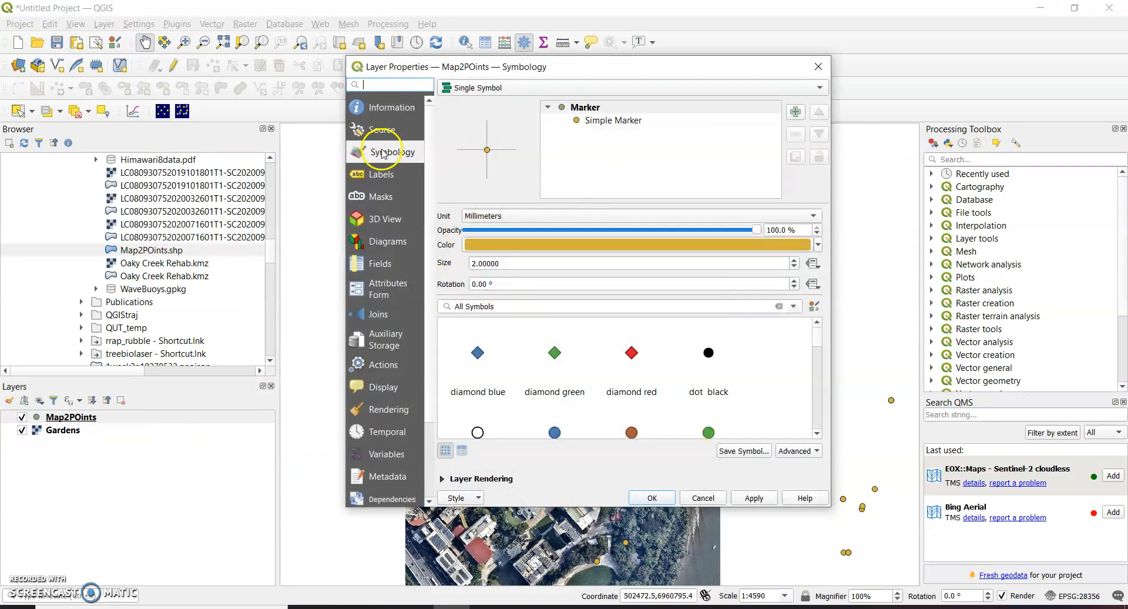
{"action": "left_click", "coordinate": [383, 107]}
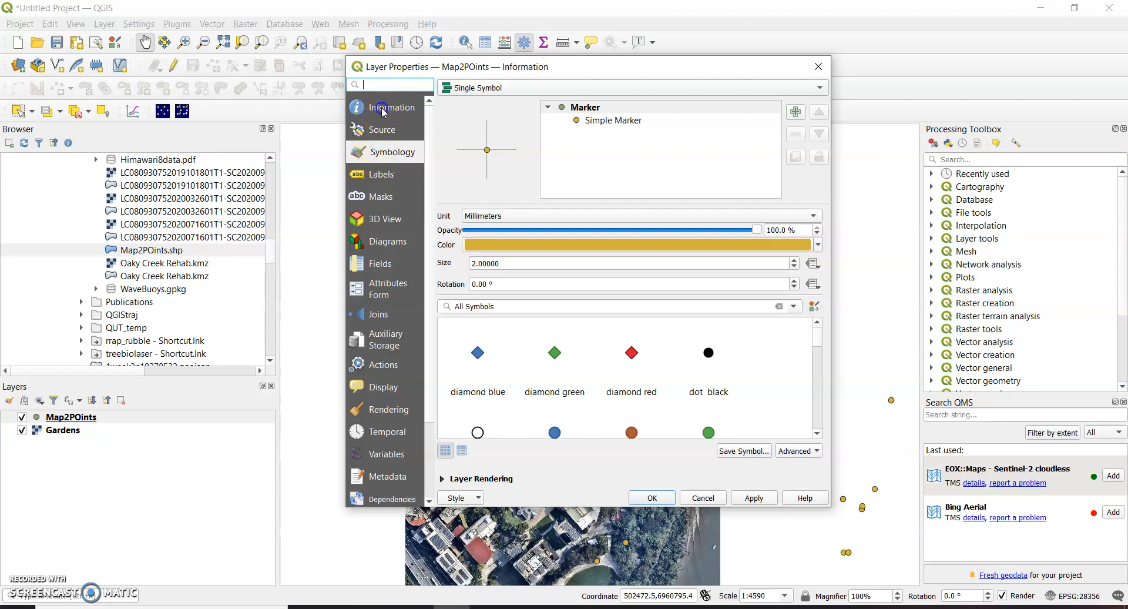
{"action": "left_click", "coordinate": [380, 130]}
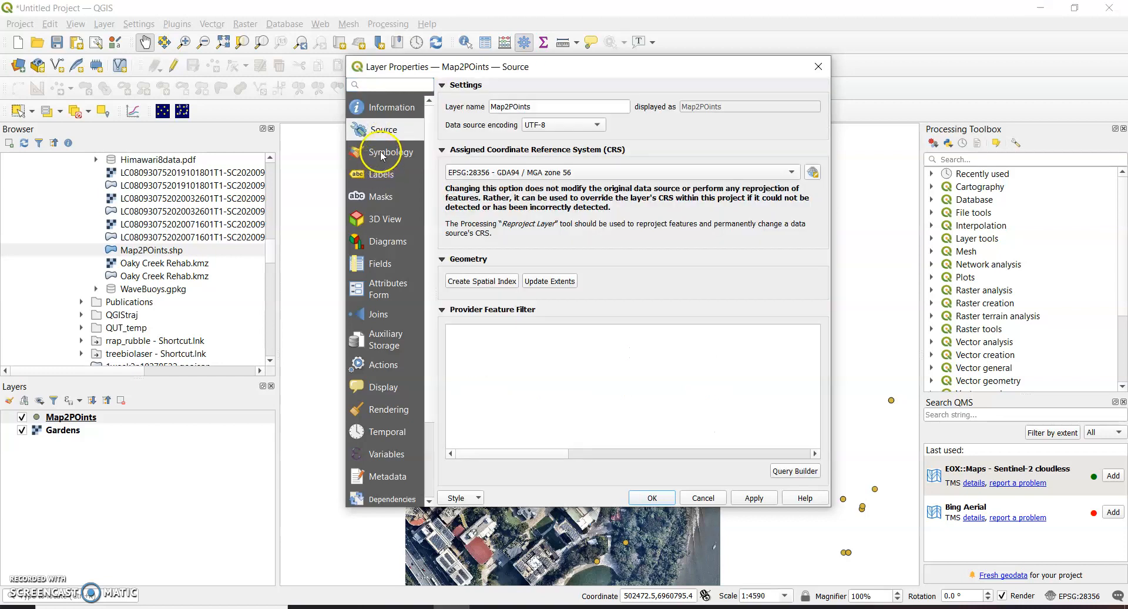
{"action": "left_click", "coordinate": [387, 152]}
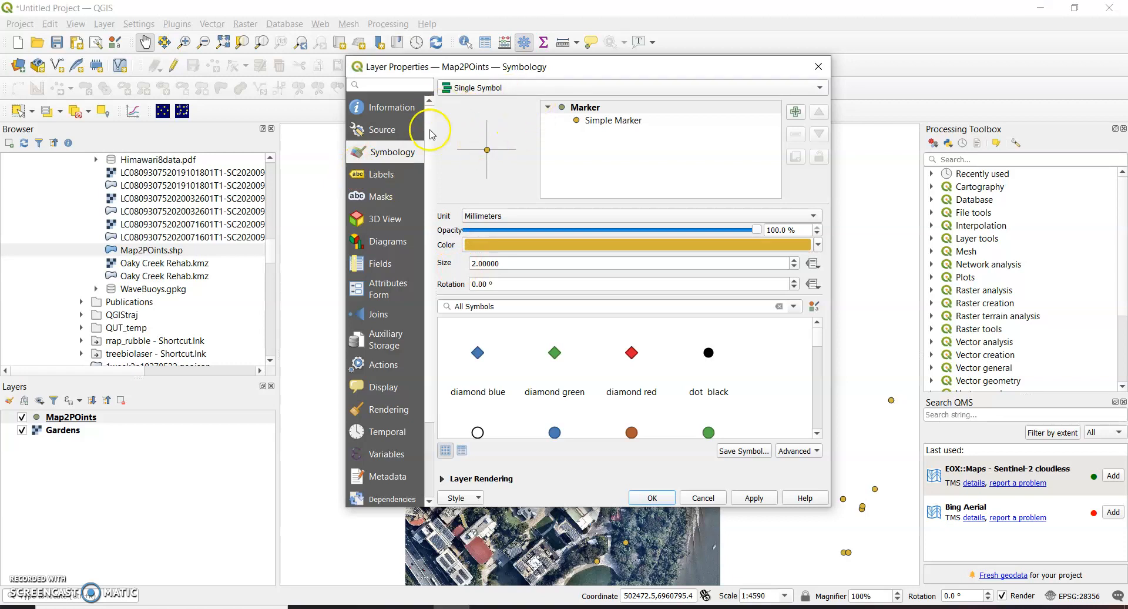
Step: Switch Map2POints symbology from Single Symbol to Categorized, using the name field as value
{"action": "left_click", "coordinate": [630, 87]}
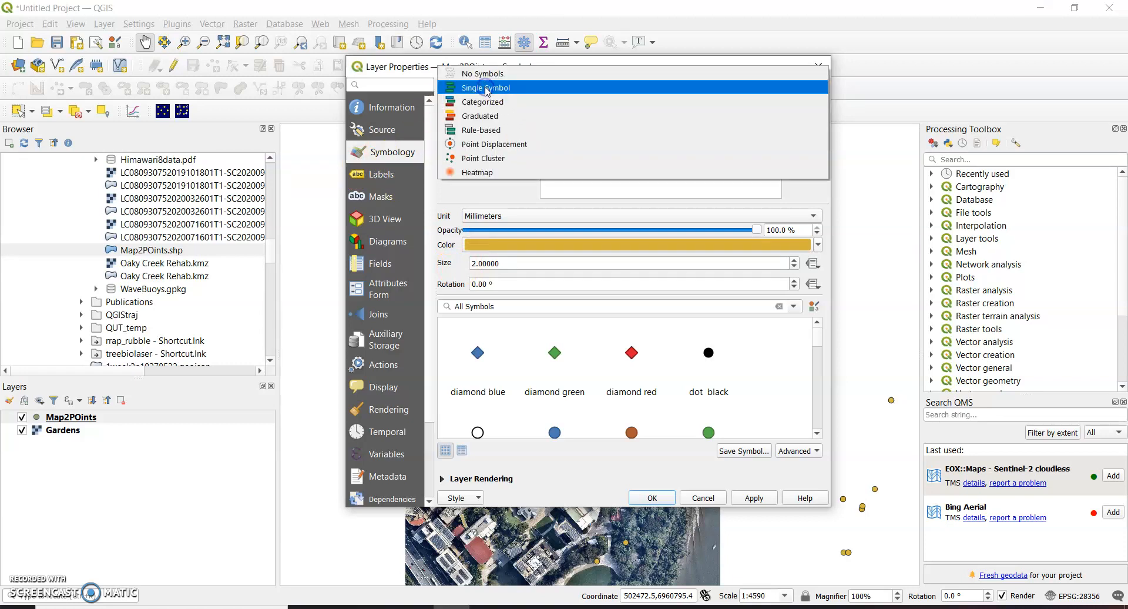
{"action": "left_click", "coordinate": [483, 102]}
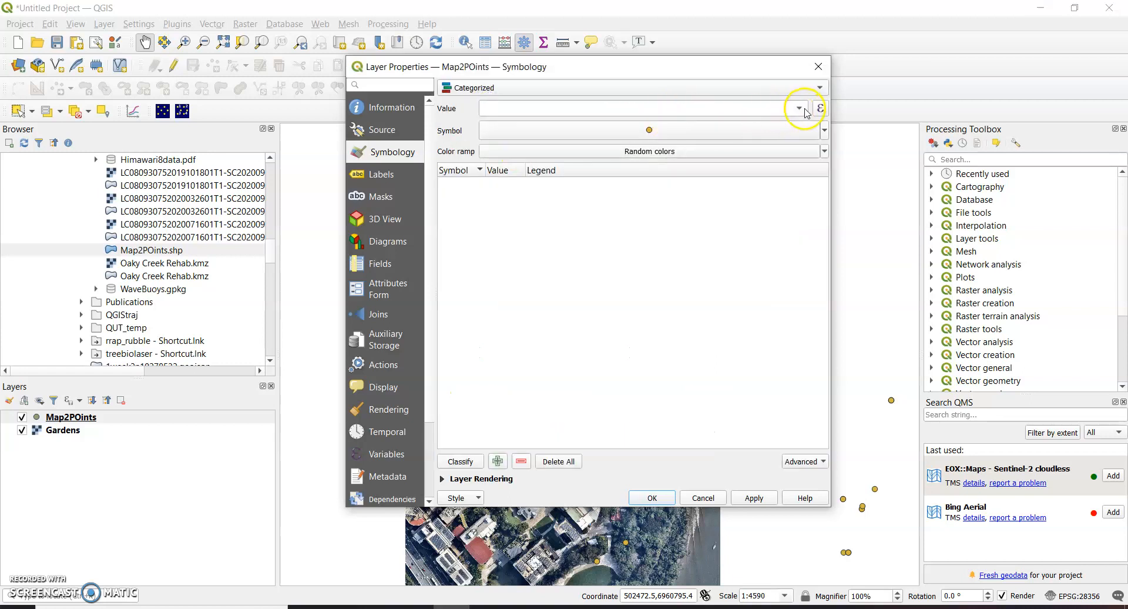
{"action": "mouse_move", "coordinate": [630, 90]}
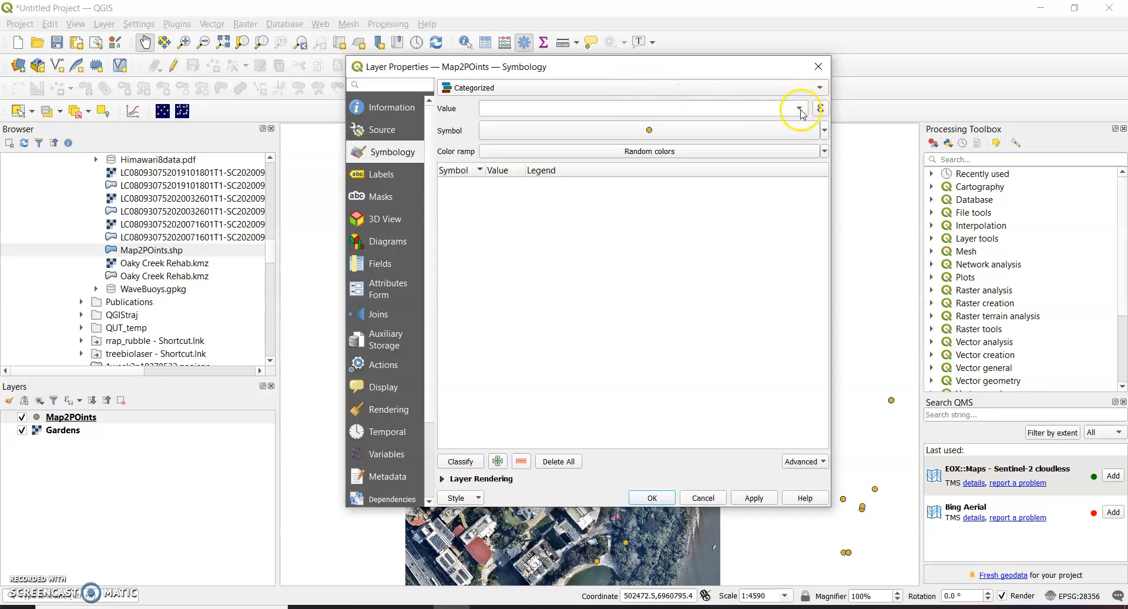
{"action": "left_click", "coordinate": [799, 108]}
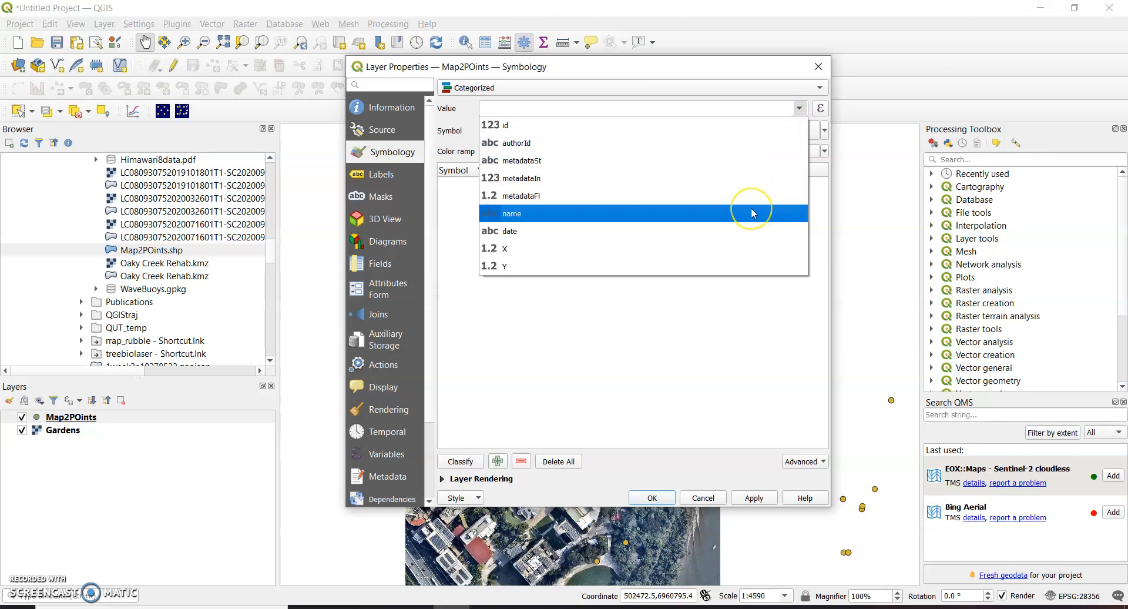
{"action": "mouse_move", "coordinate": [752, 213]}
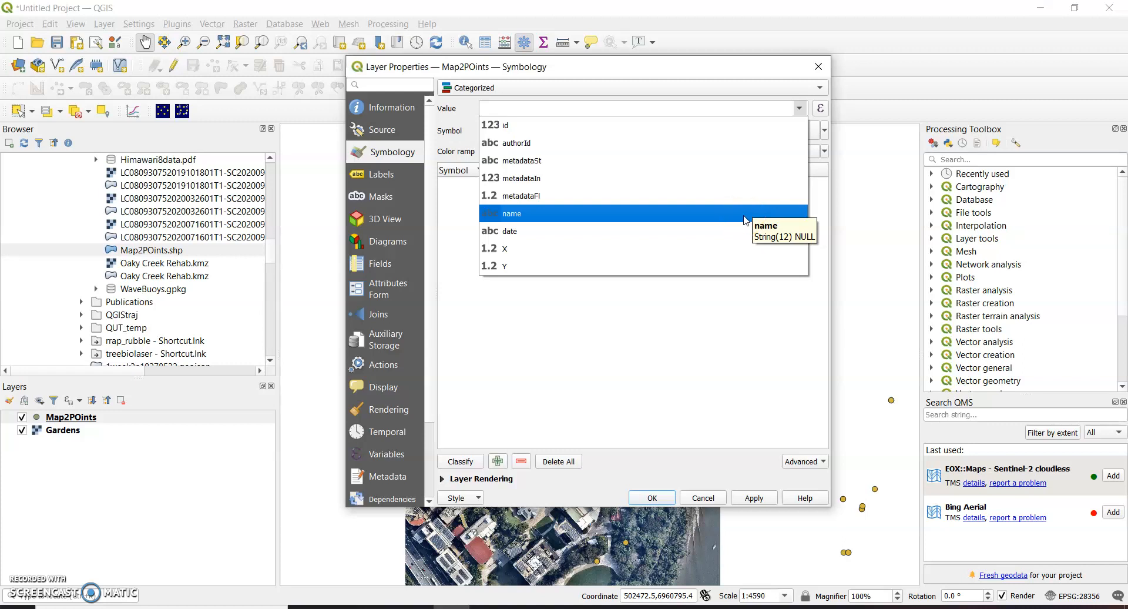
{"action": "left_click", "coordinate": [512, 214]}
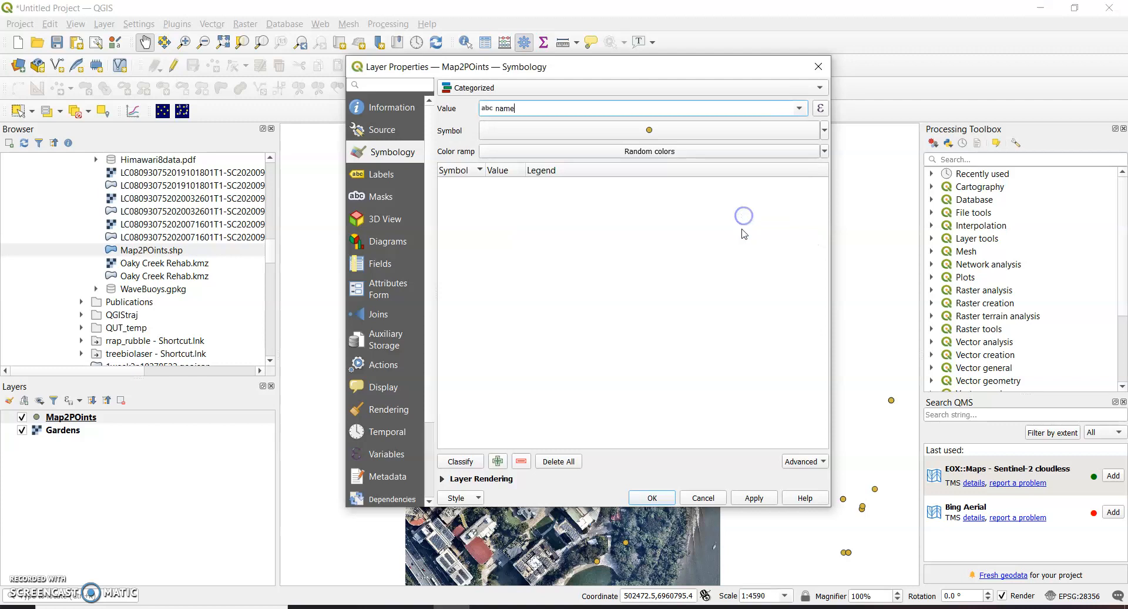
{"action": "mouse_move", "coordinate": [616, 330]}
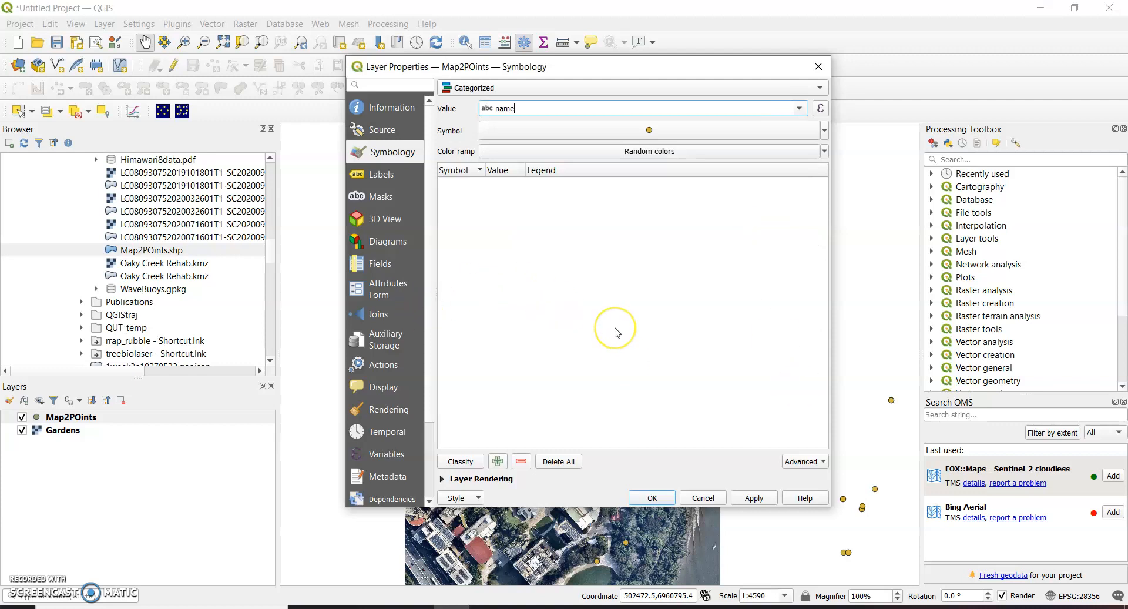
{"action": "mouse_move", "coordinate": [638, 374]}
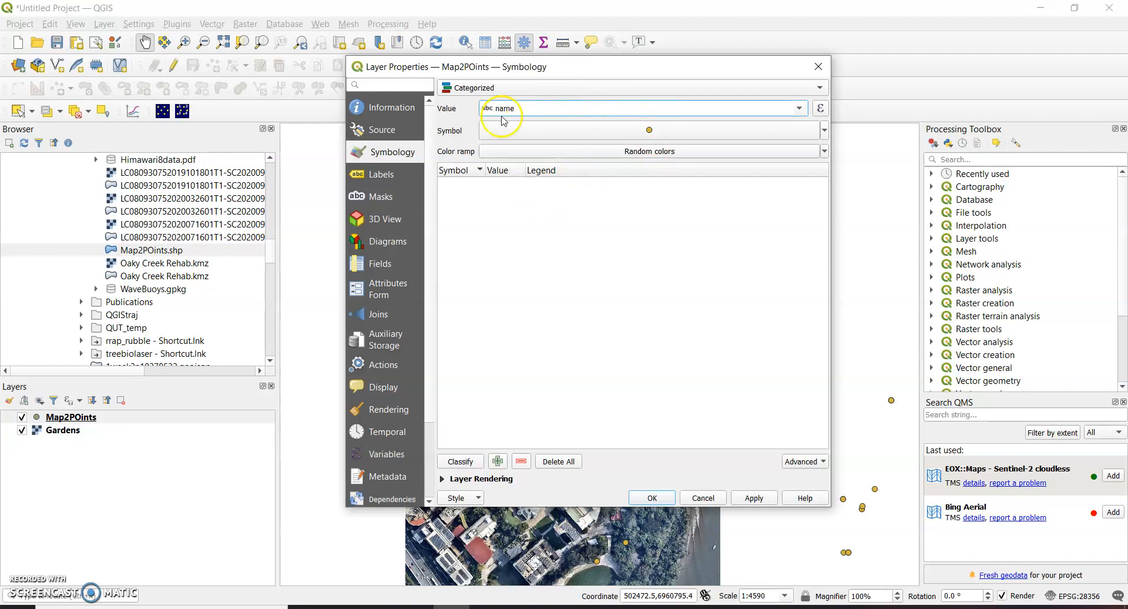
{"action": "mouse_move", "coordinate": [617, 436]}
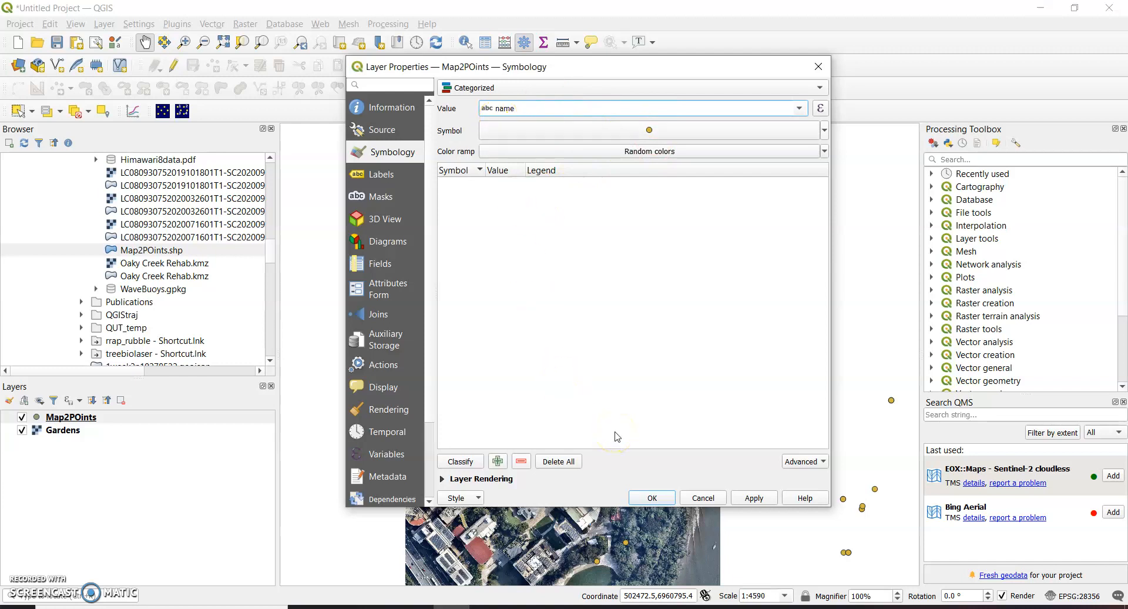
{"action": "mouse_move", "coordinate": [502, 508]}
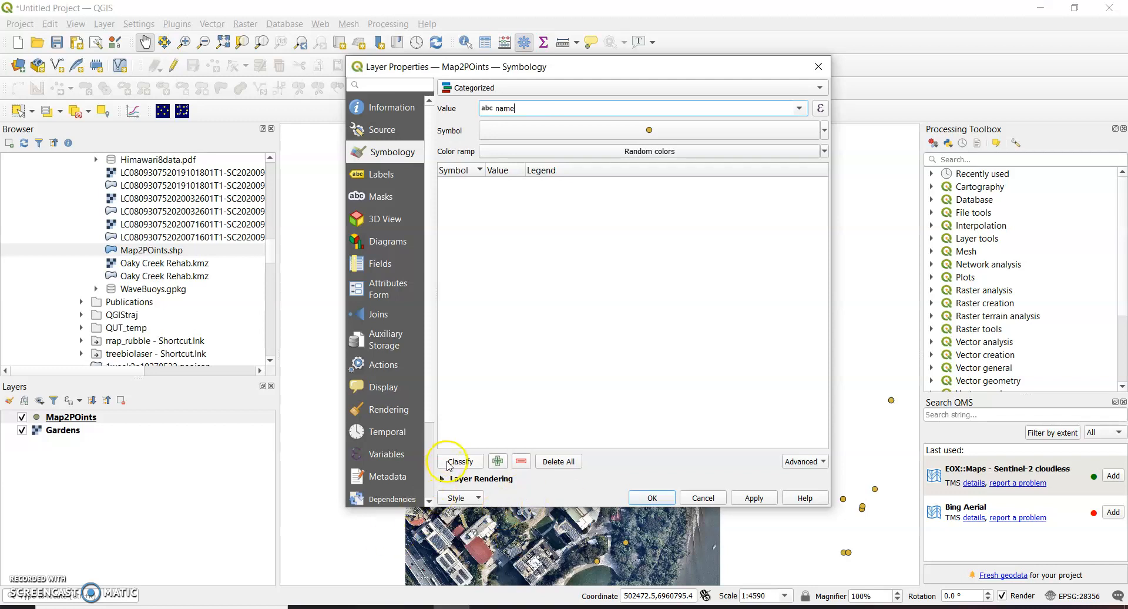
Step: Classify into Bin, Lamp, Light, PSM, Sample Point and Seat categories, then edit the Bin symbol
{"action": "left_click", "coordinate": [460, 461]}
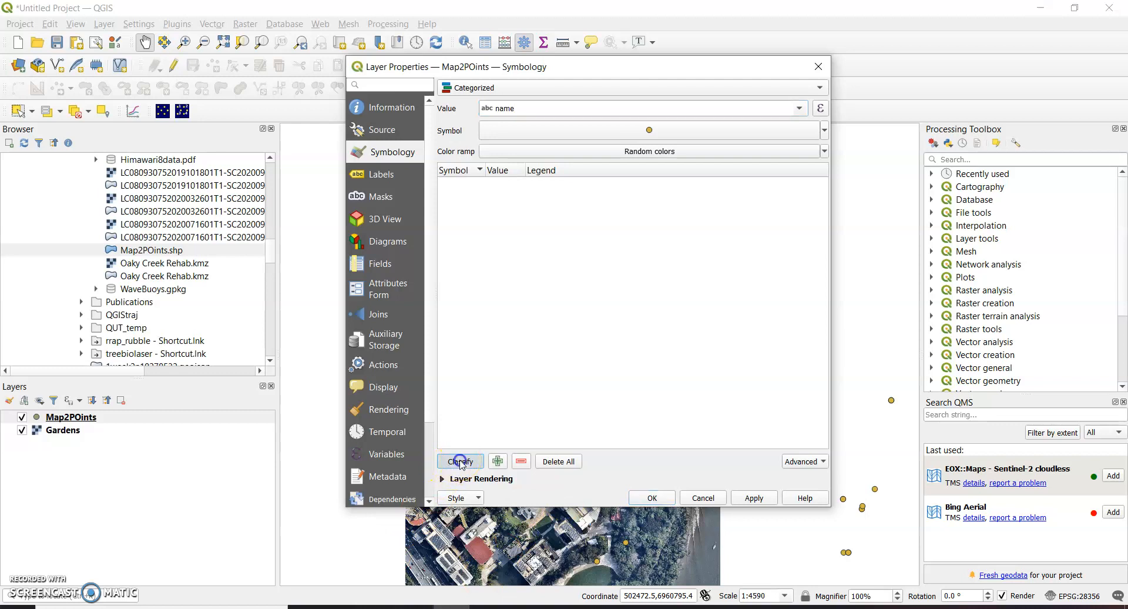
{"action": "left_click", "coordinate": [460, 461]}
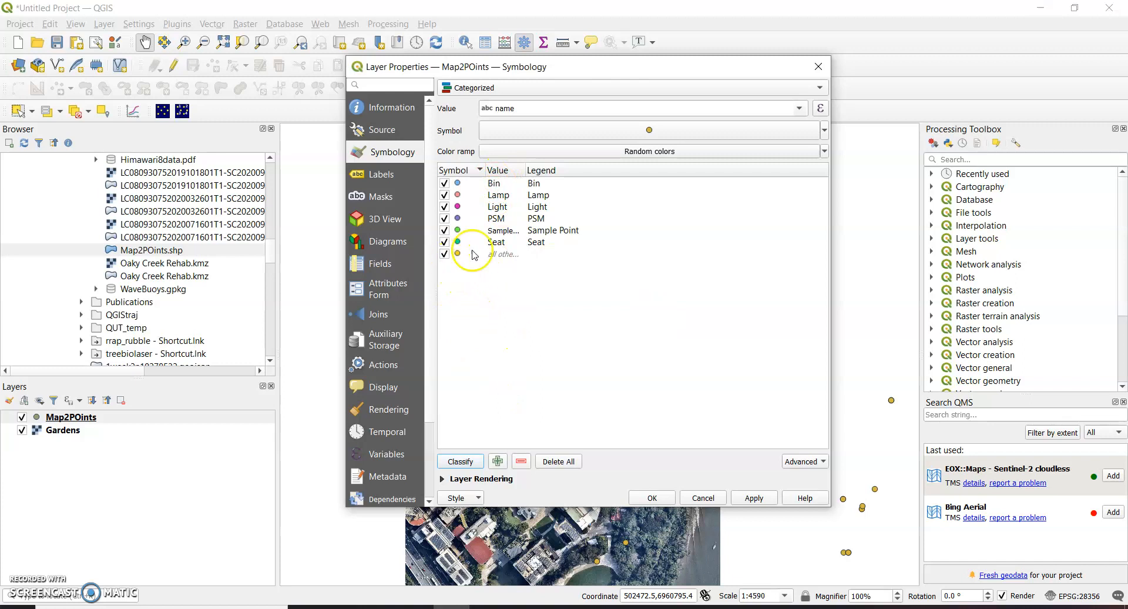
{"action": "mouse_move", "coordinate": [464, 262]}
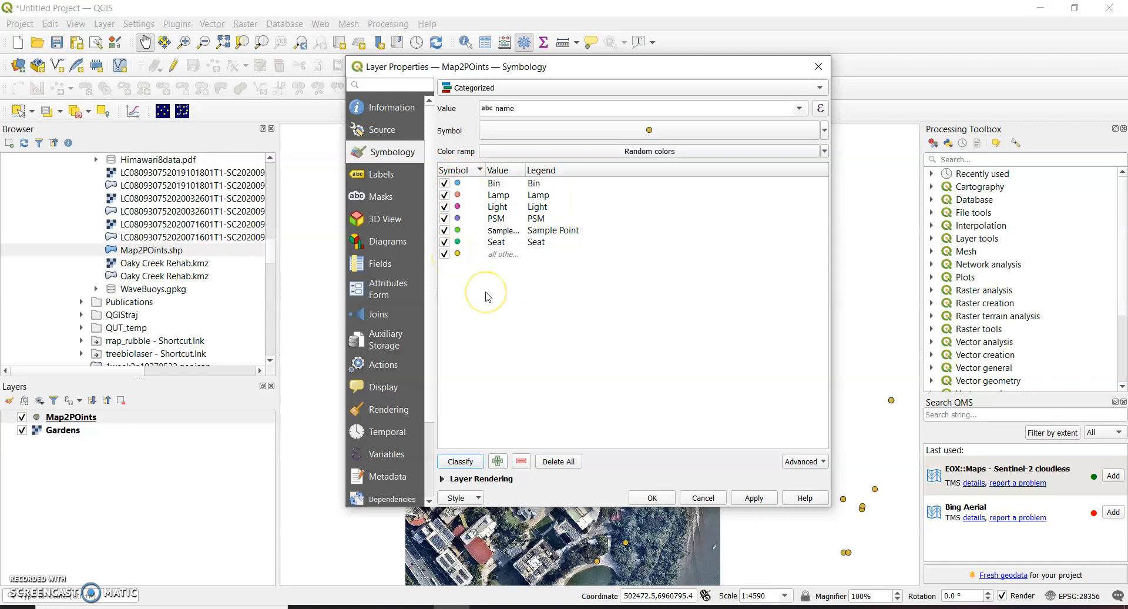
{"action": "mouse_move", "coordinate": [491, 320]}
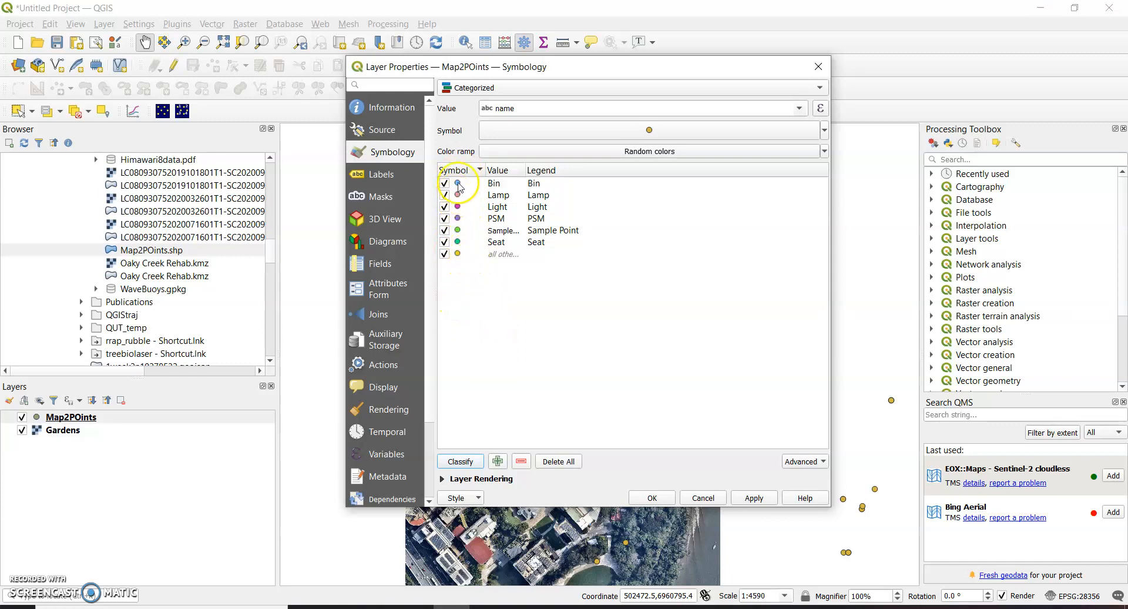
{"action": "left_click", "coordinate": [494, 183]}
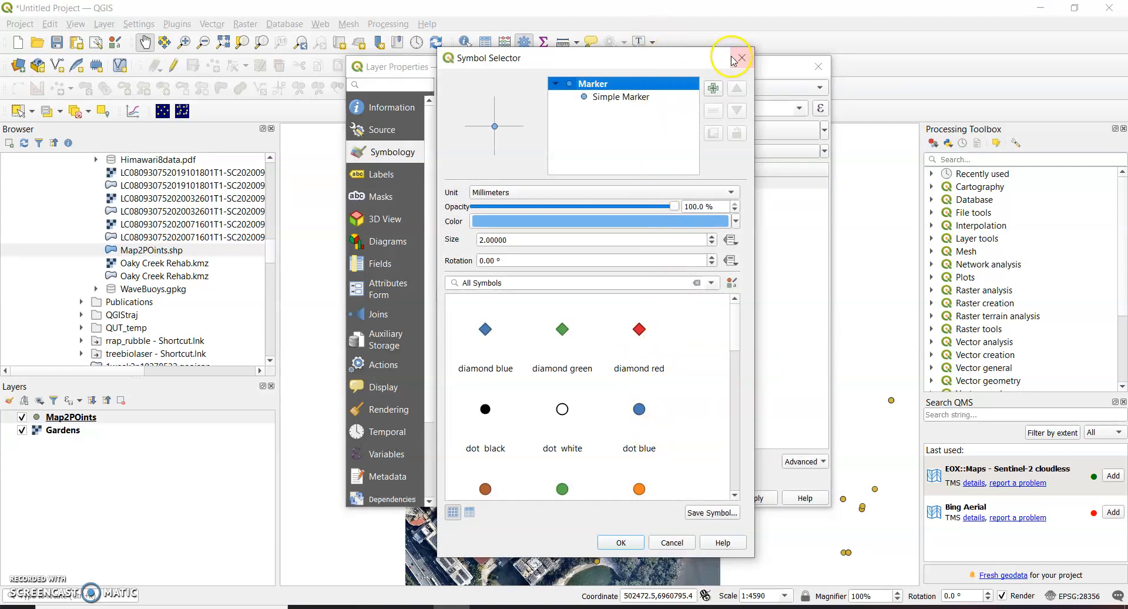
Step: Change the Bin symbol's marker layer to an SVG image marker
{"action": "left_click", "coordinate": [742, 57]}
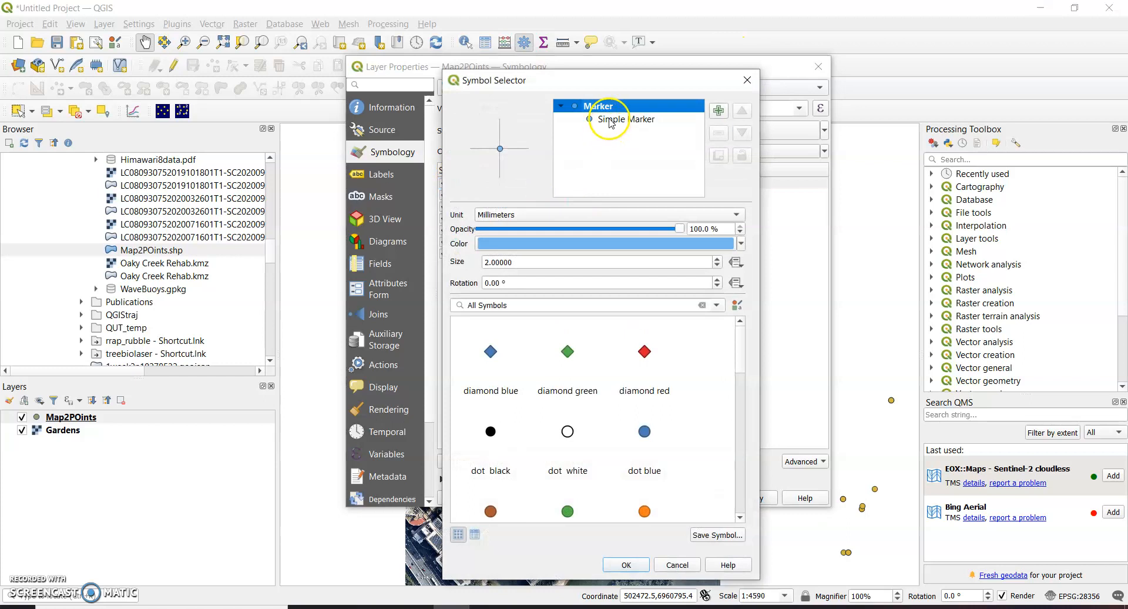
{"action": "left_click", "coordinate": [626, 118]}
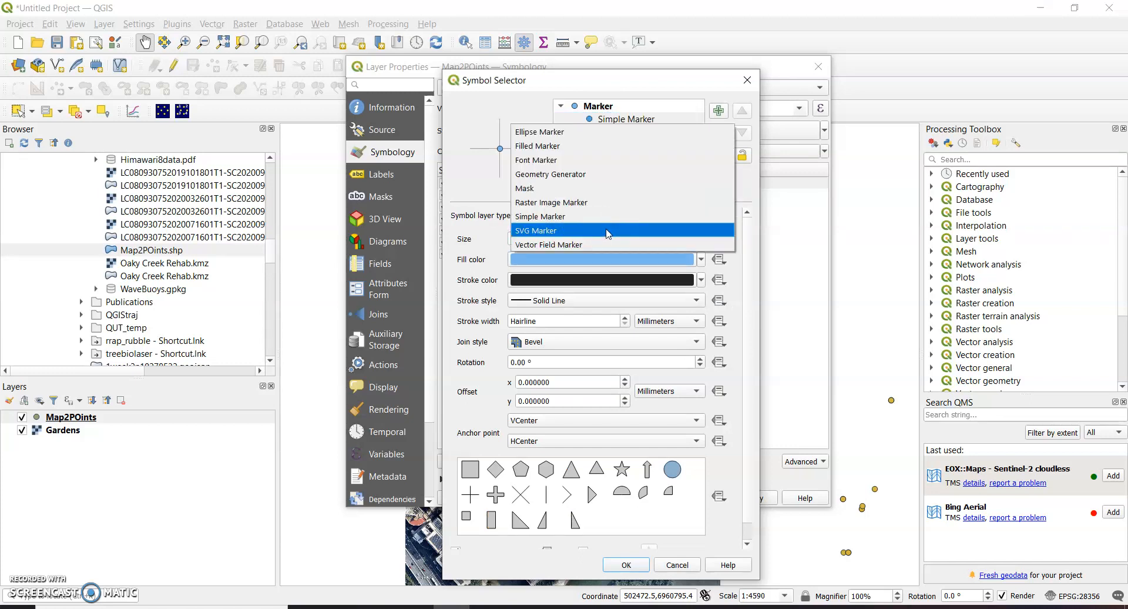
{"action": "left_click", "coordinate": [535, 230]}
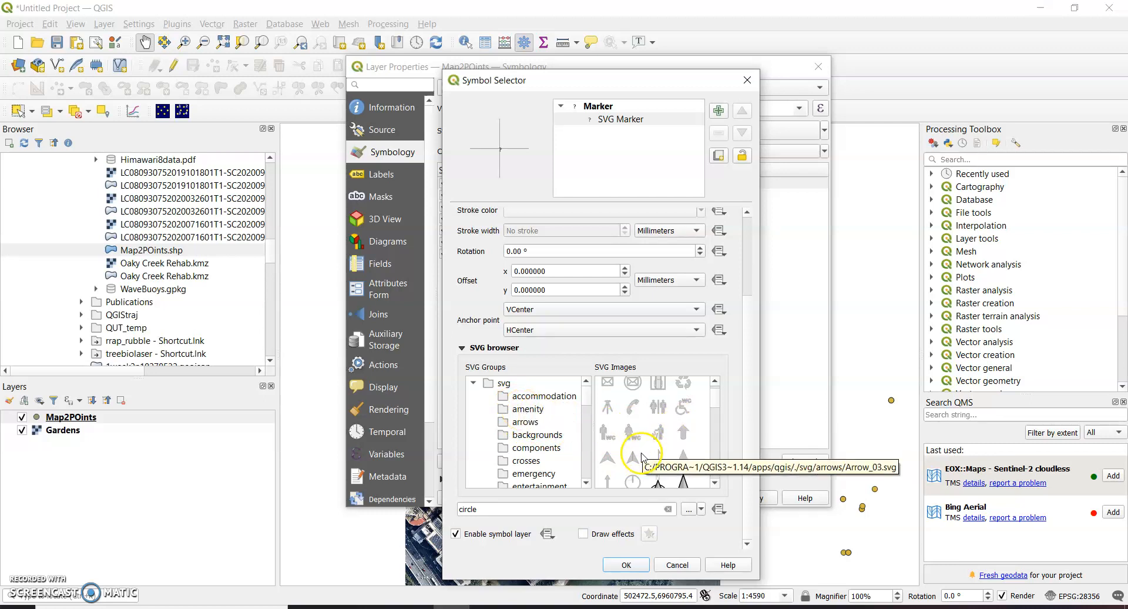
{"action": "left_click", "coordinate": [658, 380]}
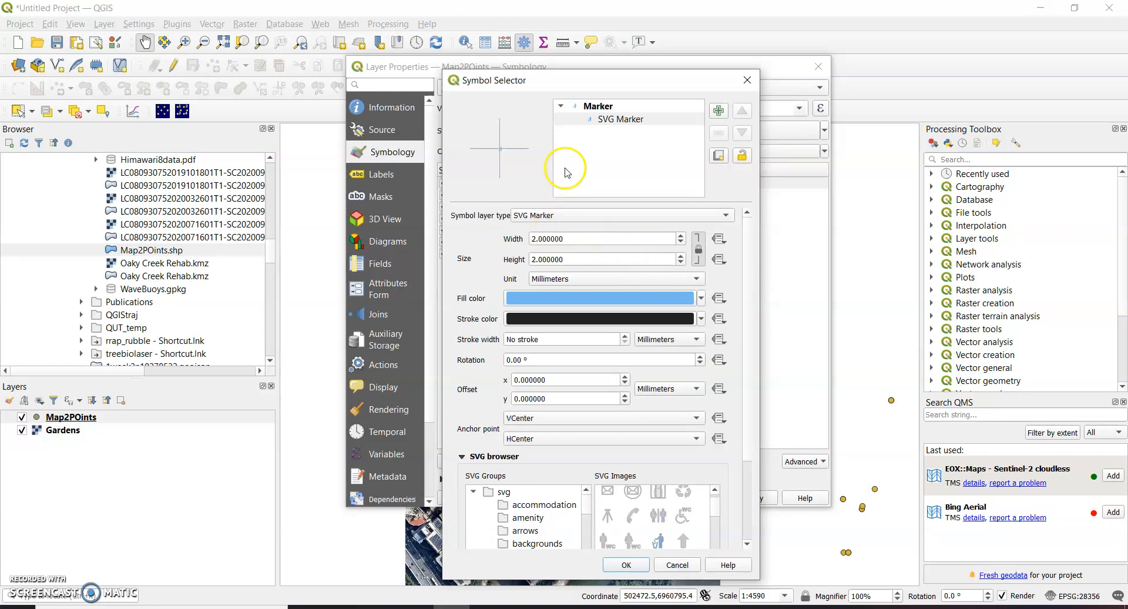
{"action": "mouse_move", "coordinate": [595, 121]}
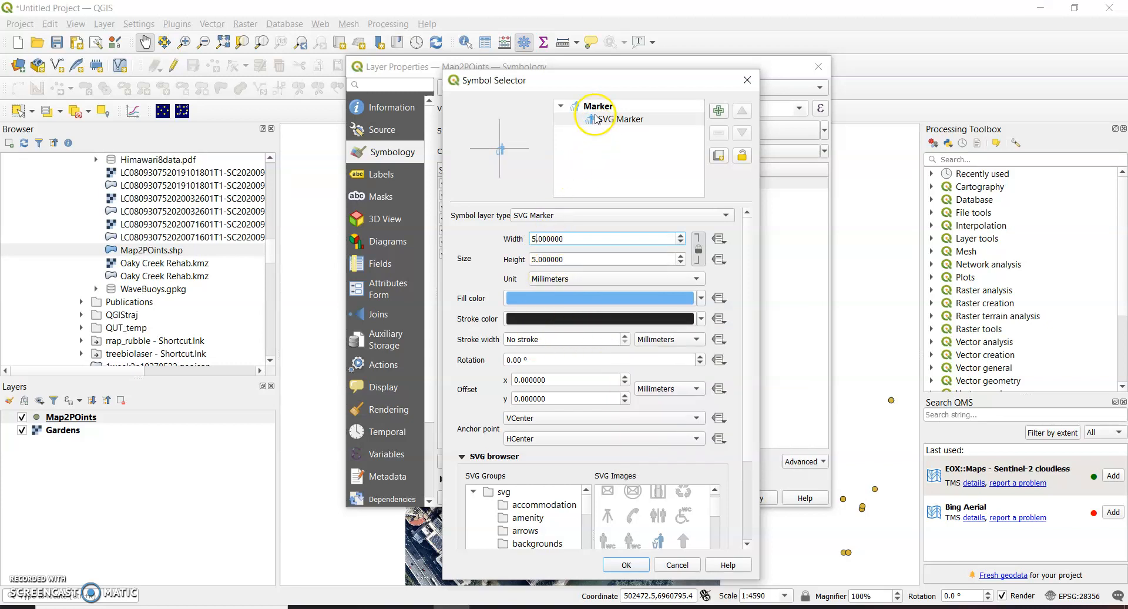
Step: Set the Bin SVG marker's fill colour to red and accept the symbol
{"action": "left_click", "coordinate": [600, 297]}
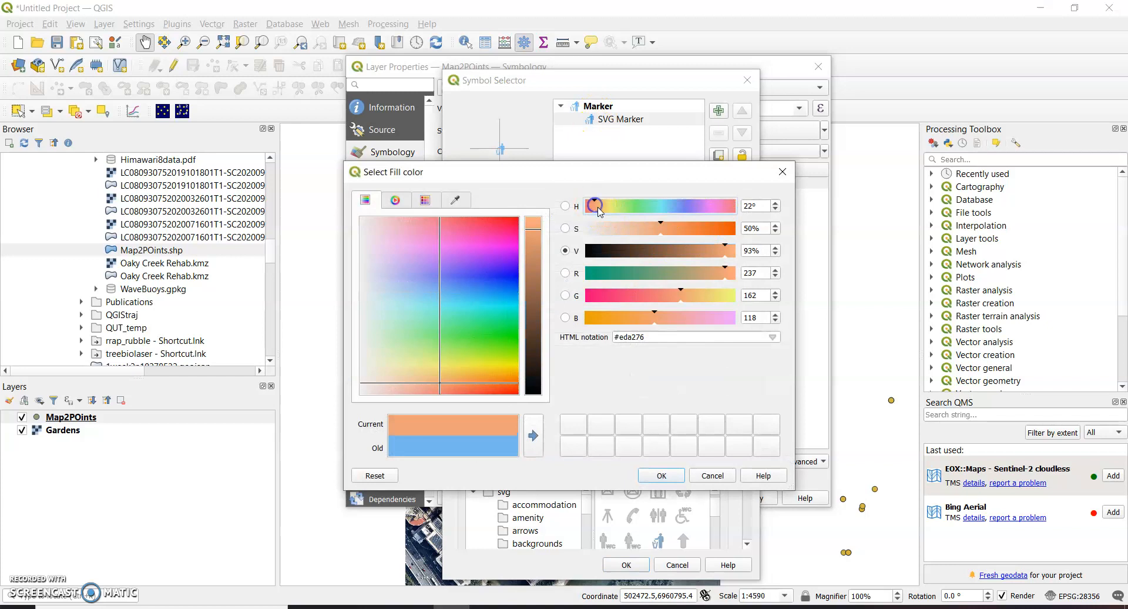
{"action": "left_click_drag", "start_coordinate": [596, 205], "coordinate": [589, 205]}
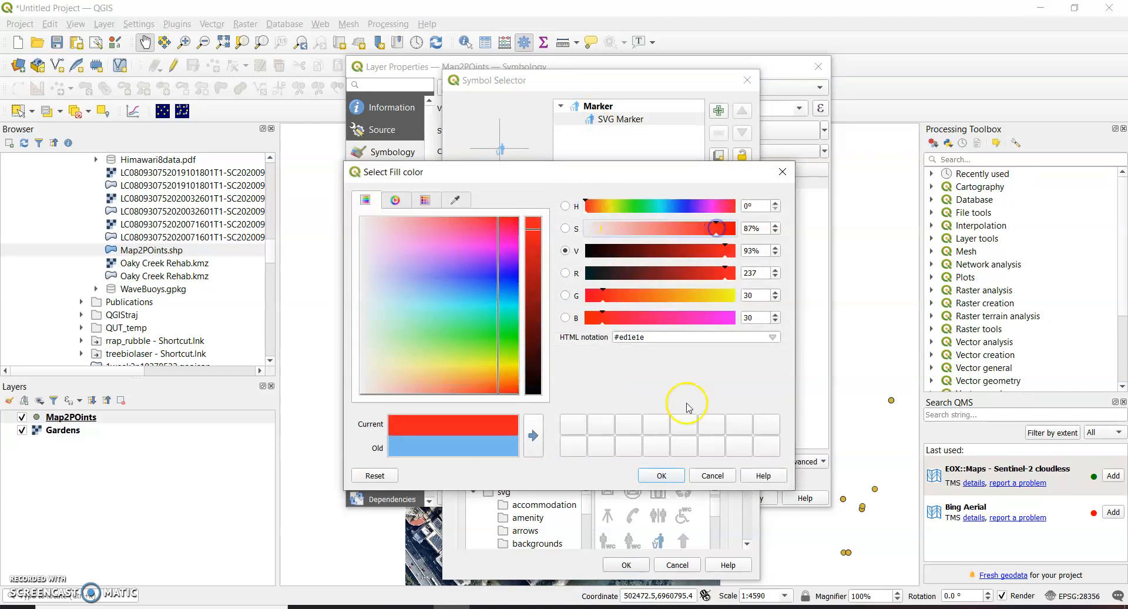
{"action": "left_click", "coordinate": [661, 475]}
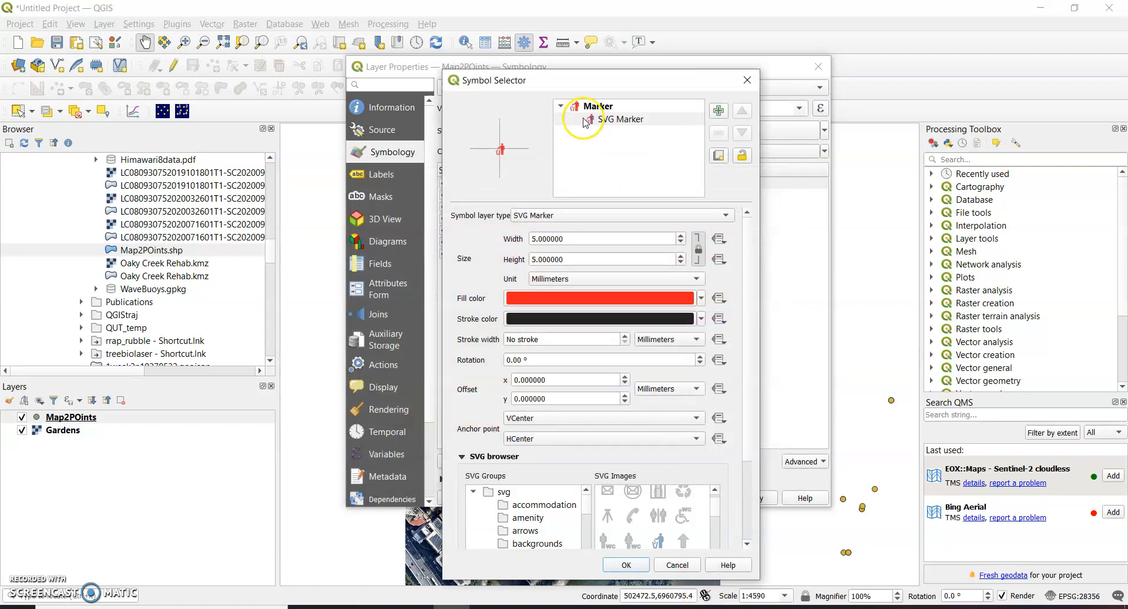
{"action": "mouse_move", "coordinate": [508, 140]}
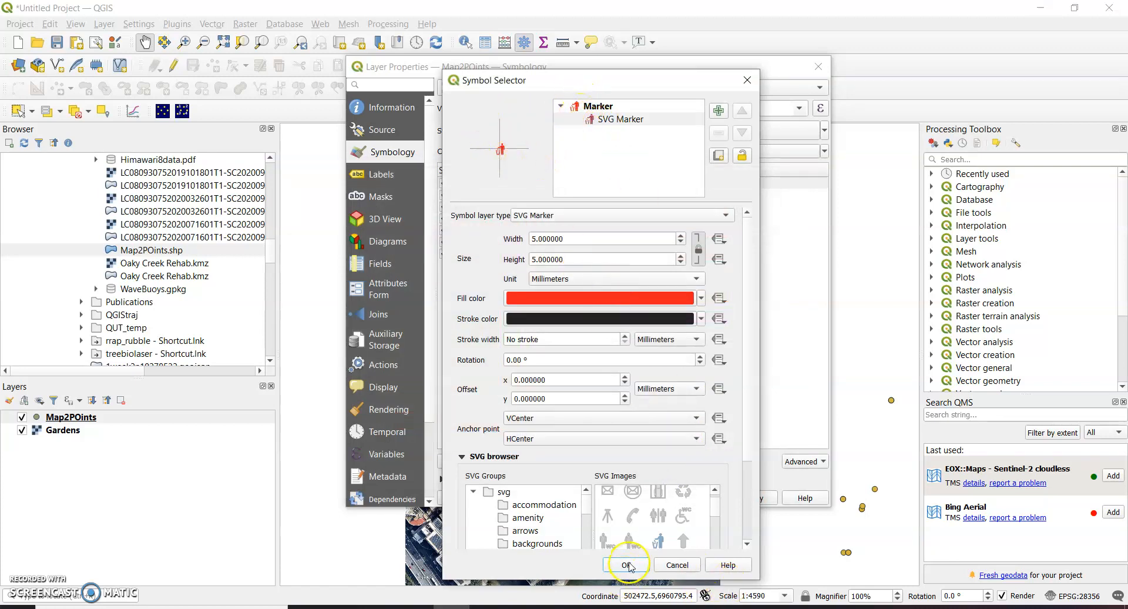
{"action": "left_click", "coordinate": [629, 564]}
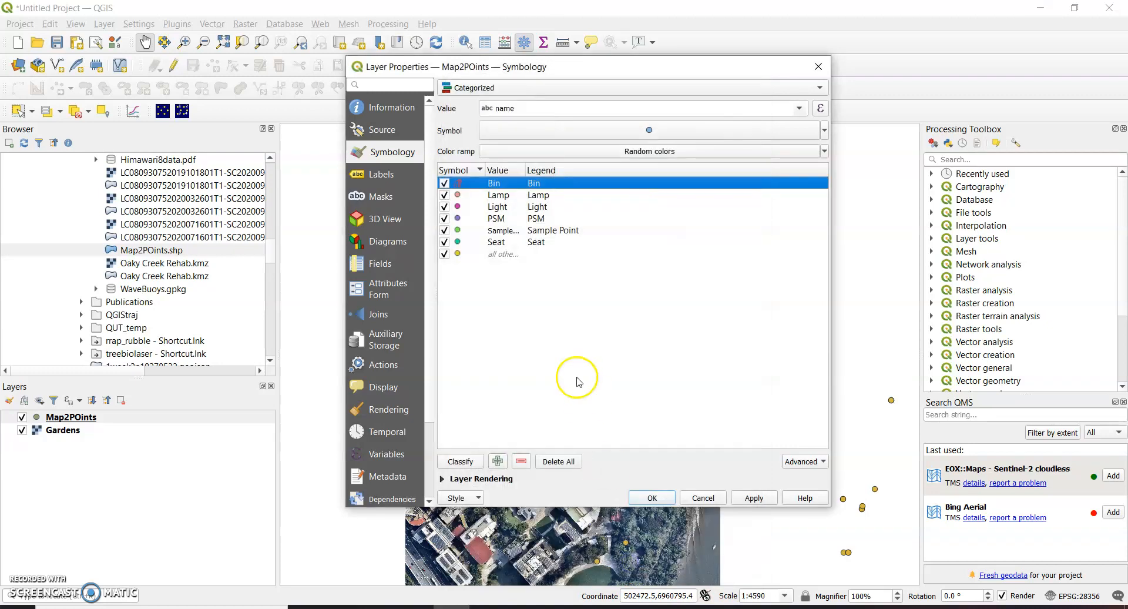
Step: Apply the categorized symbology so Bin points draw as red bin icons
{"action": "left_click", "coordinate": [502, 254]}
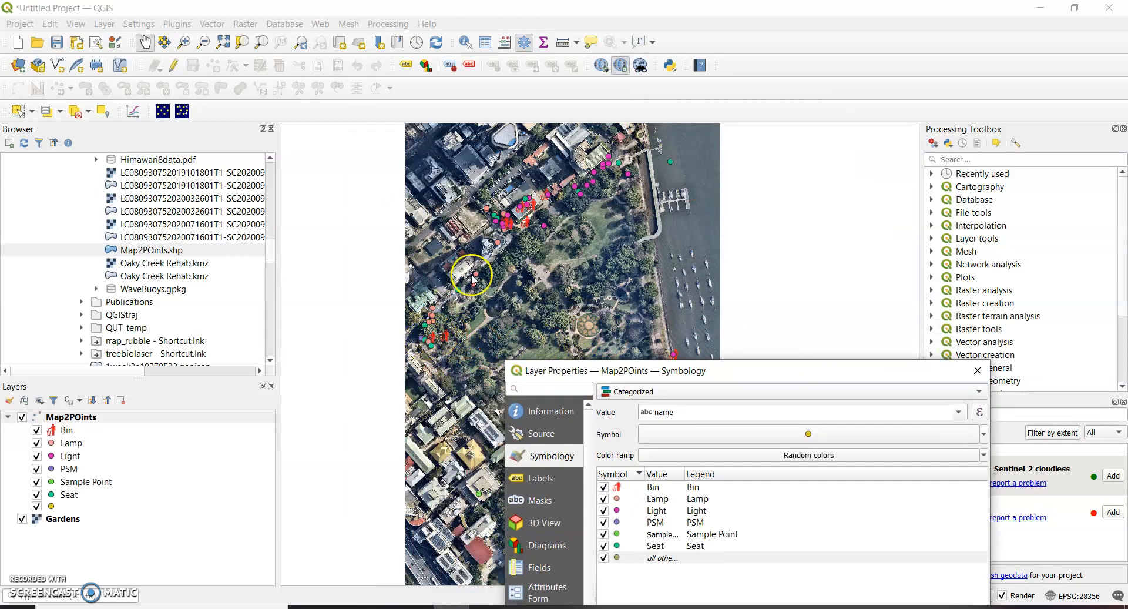
{"action": "mouse_move", "coordinate": [530, 234]}
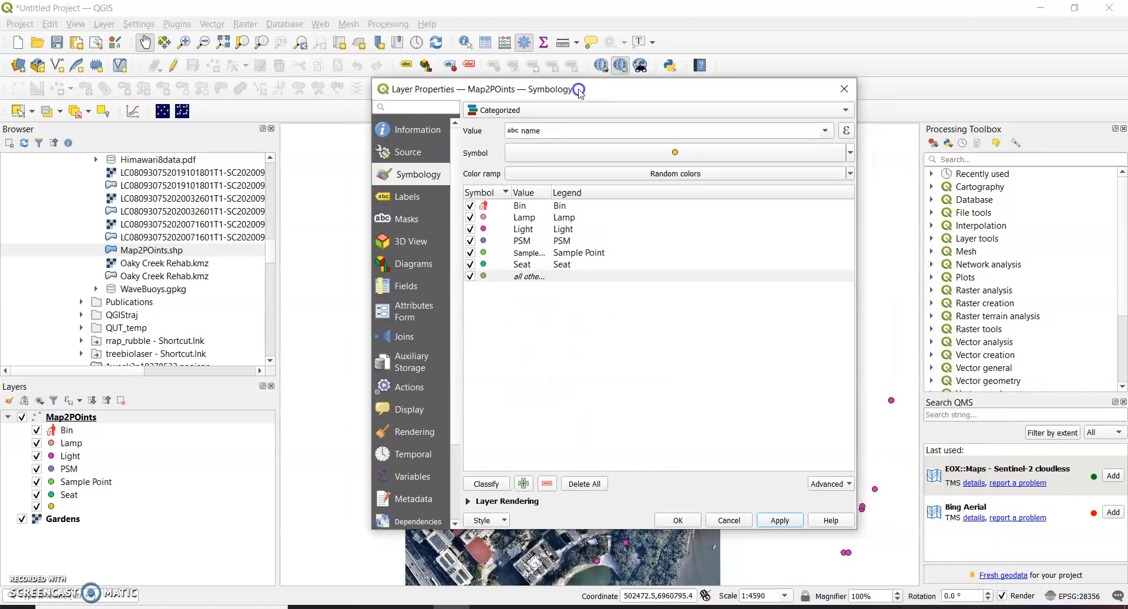
{"action": "mouse_move", "coordinate": [555, 251]}
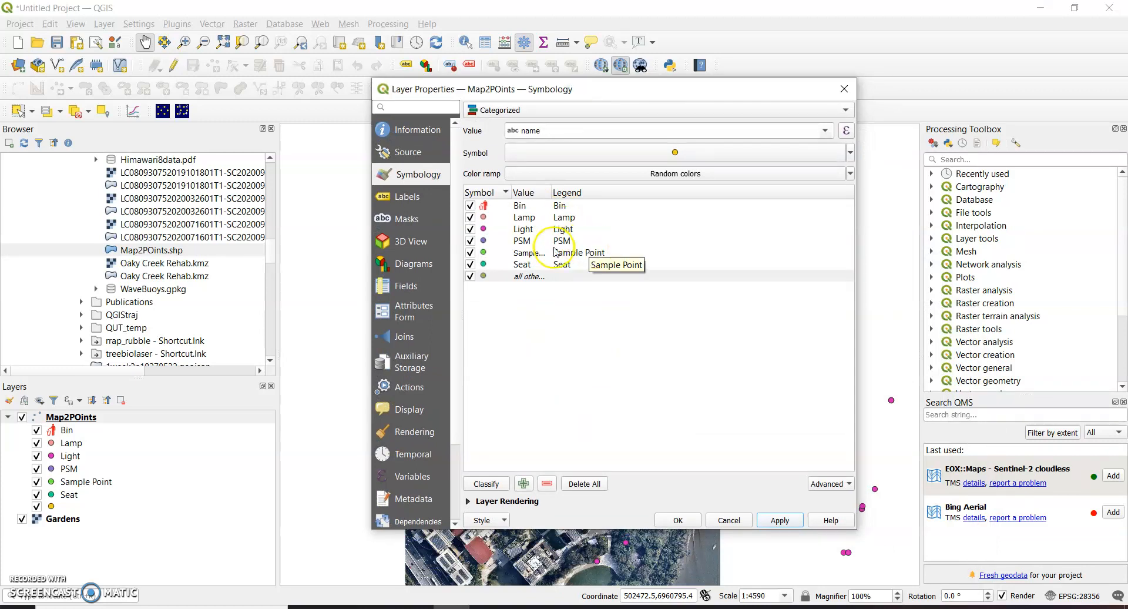
Step: Open the Lamp category's symbol and select its pink simple marker layer
{"action": "left_click", "coordinate": [525, 217]}
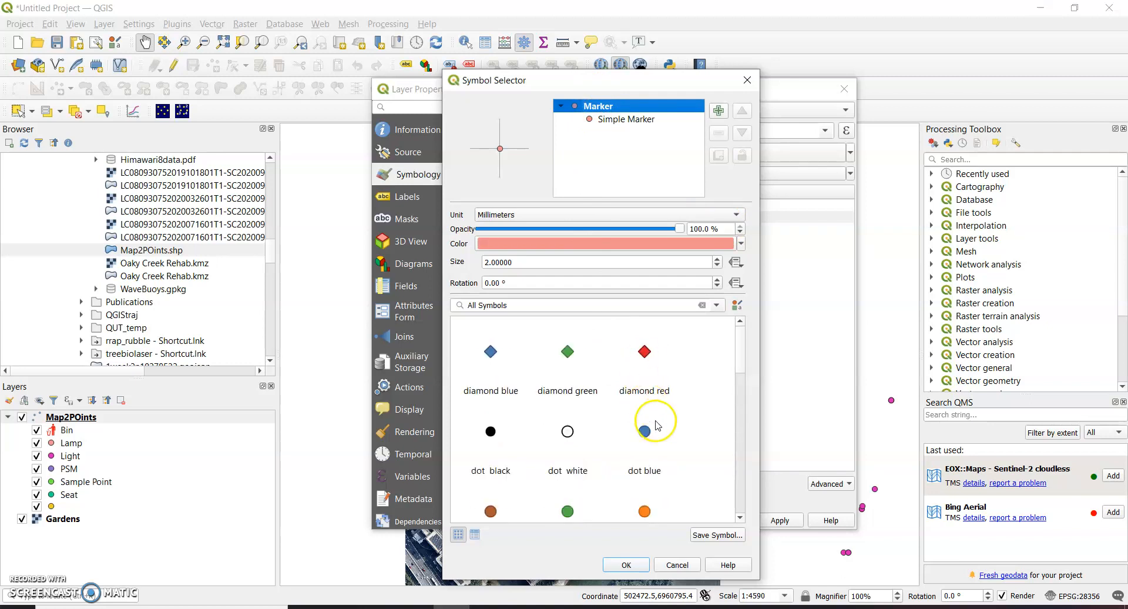
{"action": "scroll", "scroll_direction": "down", "scroll_amount": 3}
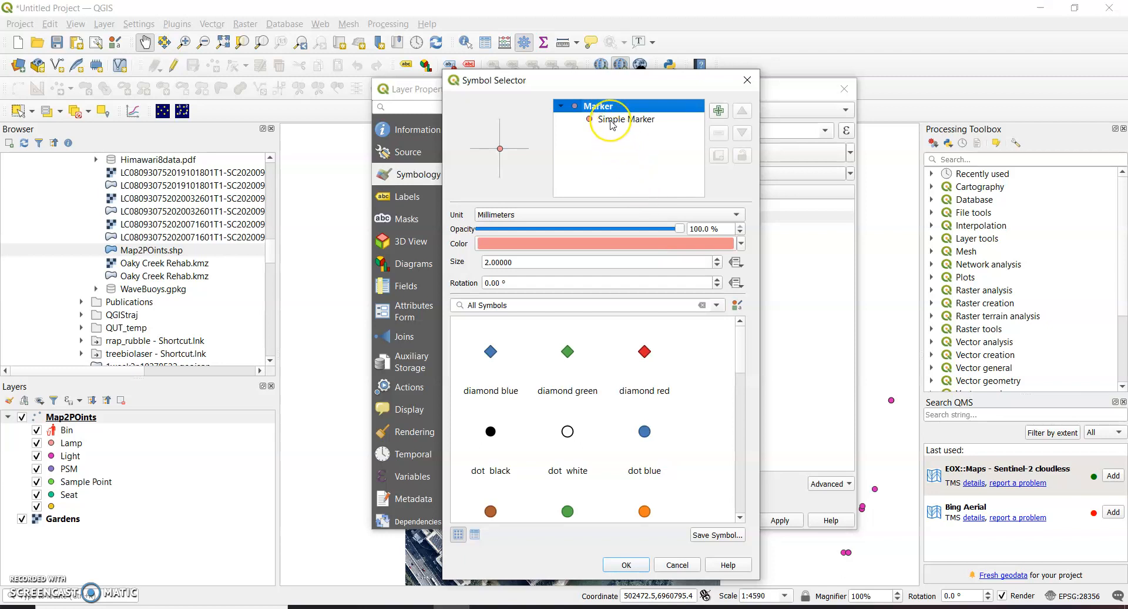
{"action": "left_click", "coordinate": [625, 119]}
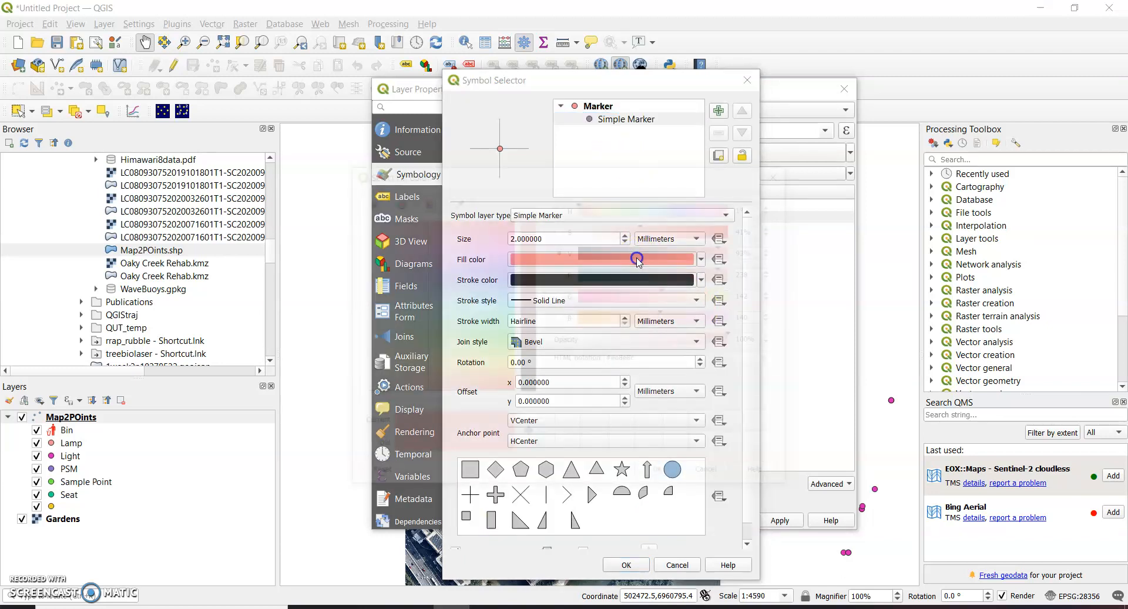
Step: Give the Lamp marker a yellow fill, orange outline and -2.6 mm y offset
{"action": "left_click", "coordinate": [637, 259]}
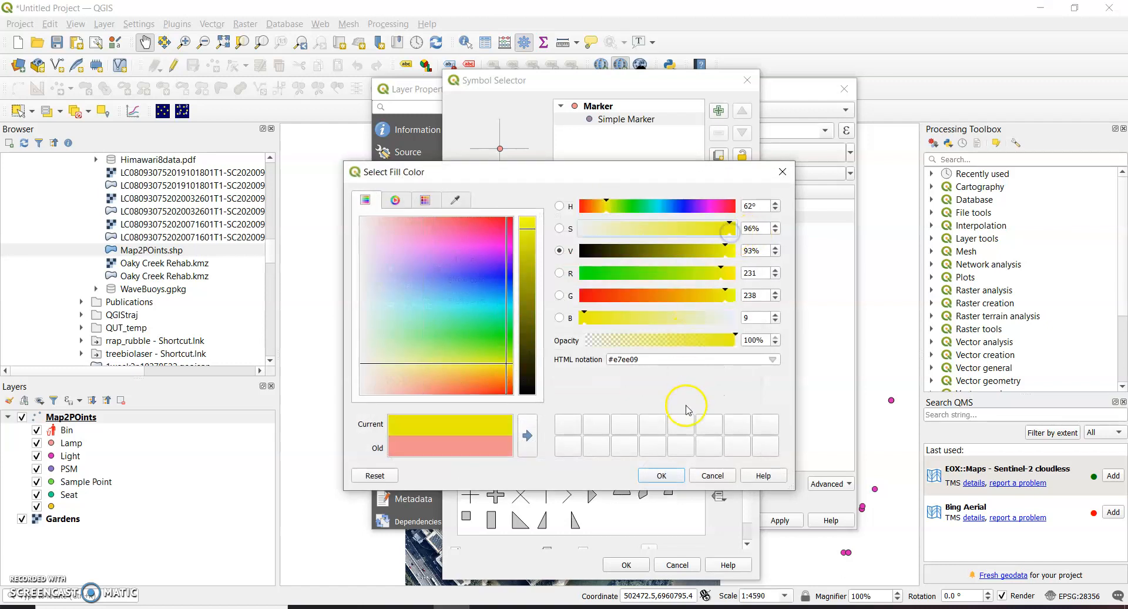
{"action": "left_click", "coordinate": [661, 476]}
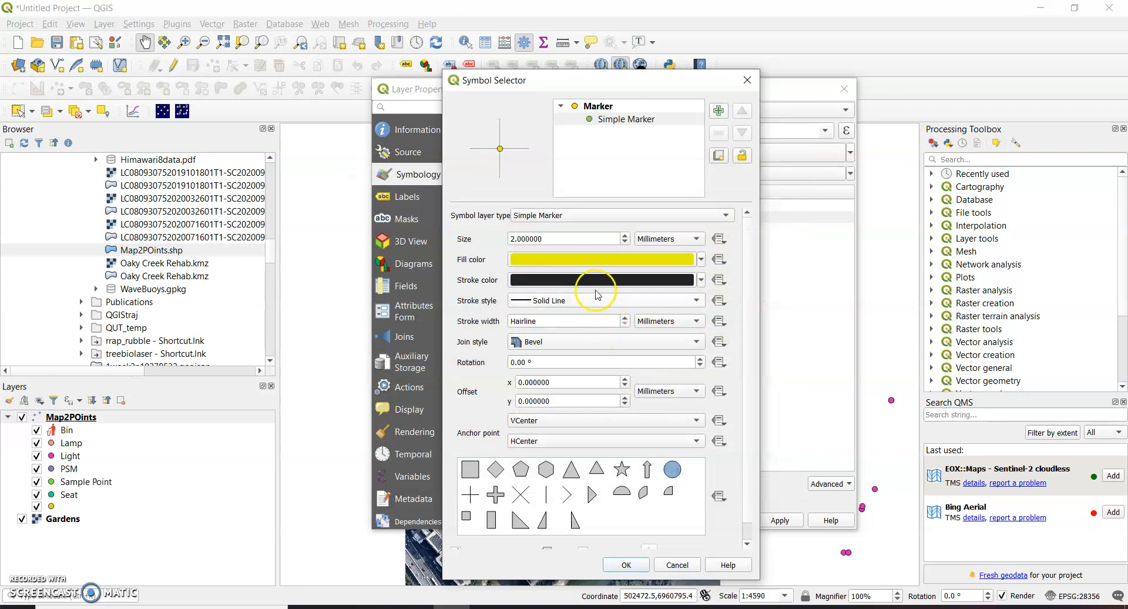
{"action": "left_click", "coordinate": [600, 280]}
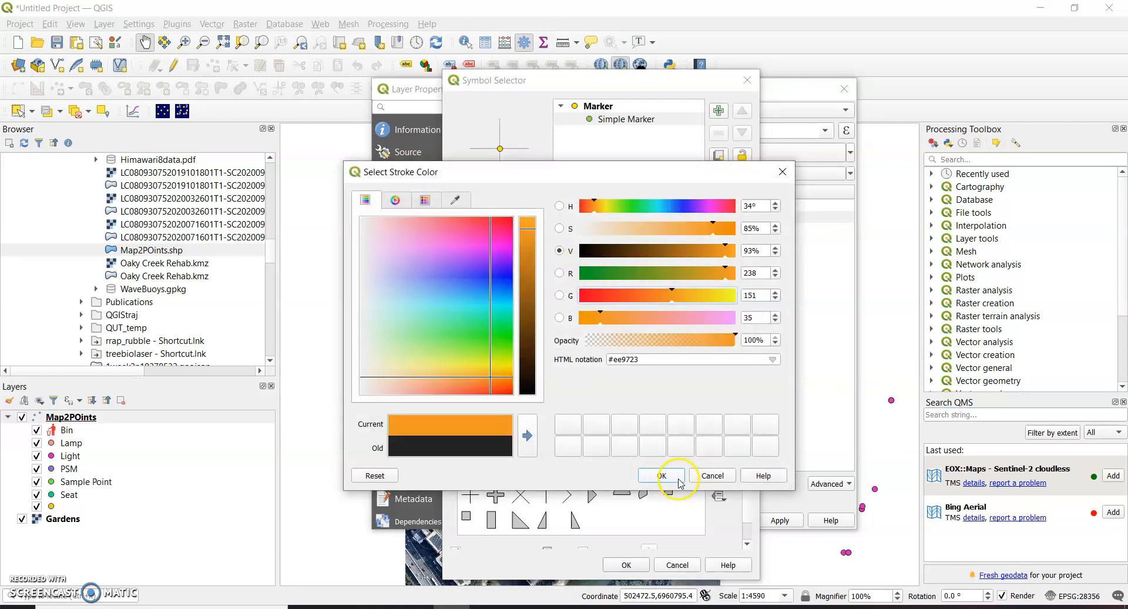
{"action": "left_click", "coordinate": [661, 475]}
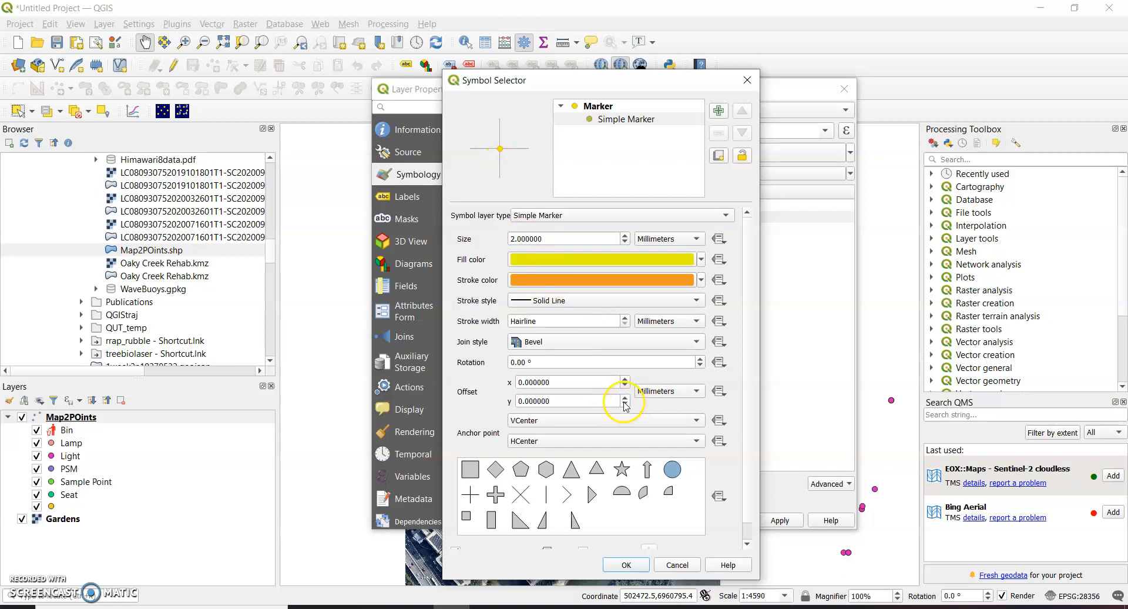
{"action": "left_click", "coordinate": [624, 406]}
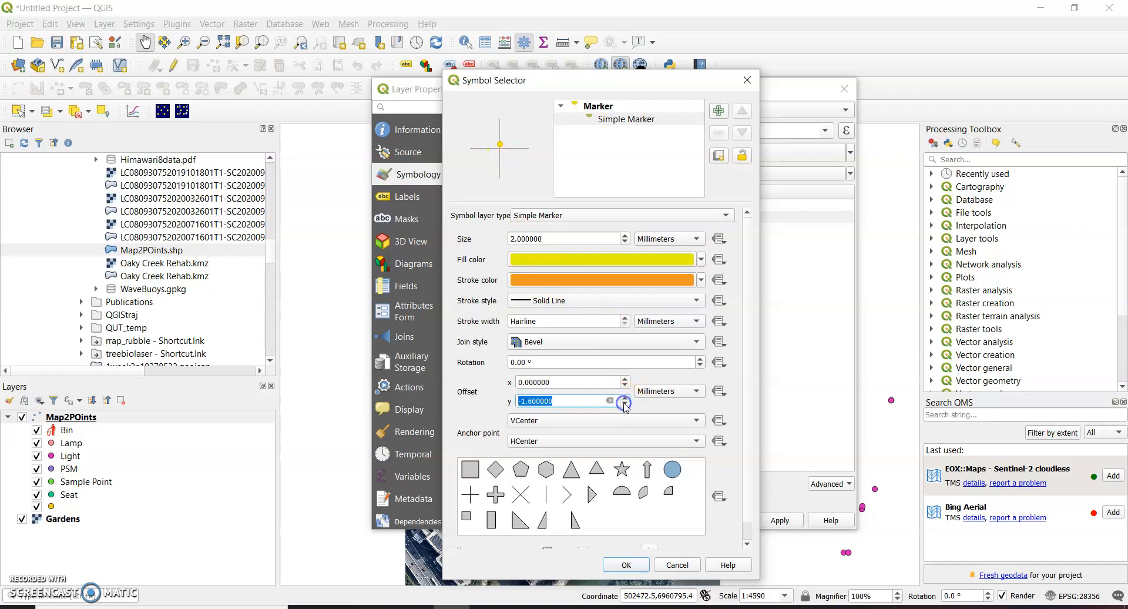
{"action": "left_click", "coordinate": [625, 405]}
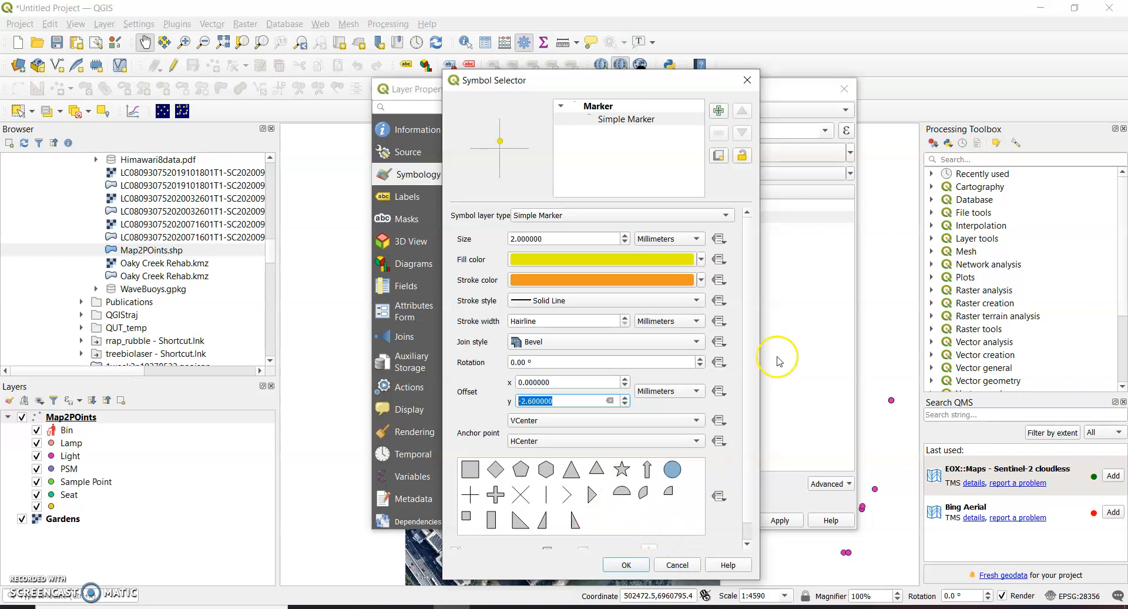
{"action": "mouse_move", "coordinate": [719, 111]}
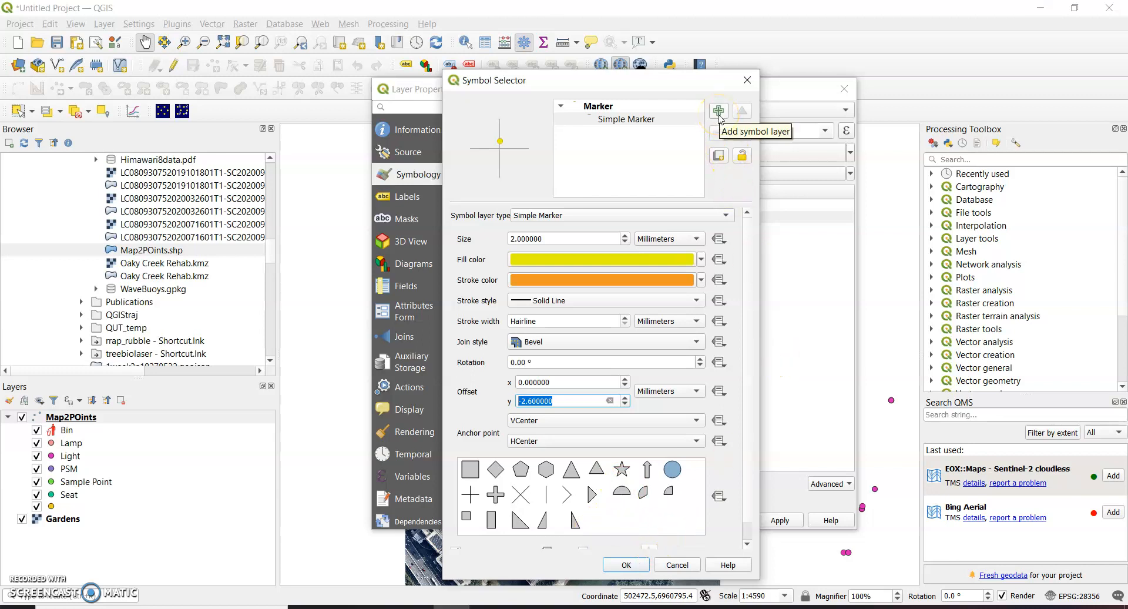
Step: Add a black line-shaped pole layer, 2.6 mm with 0.4 mm stroke, and accept the Lamp symbol
{"action": "left_click", "coordinate": [718, 111]}
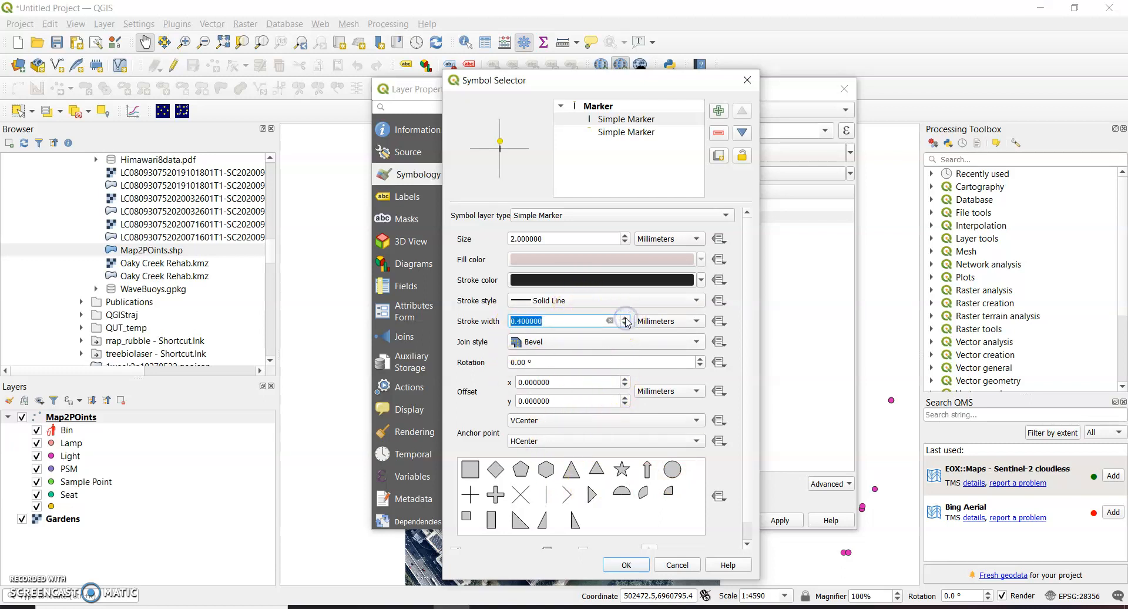
{"action": "mouse_move", "coordinate": [653, 391]}
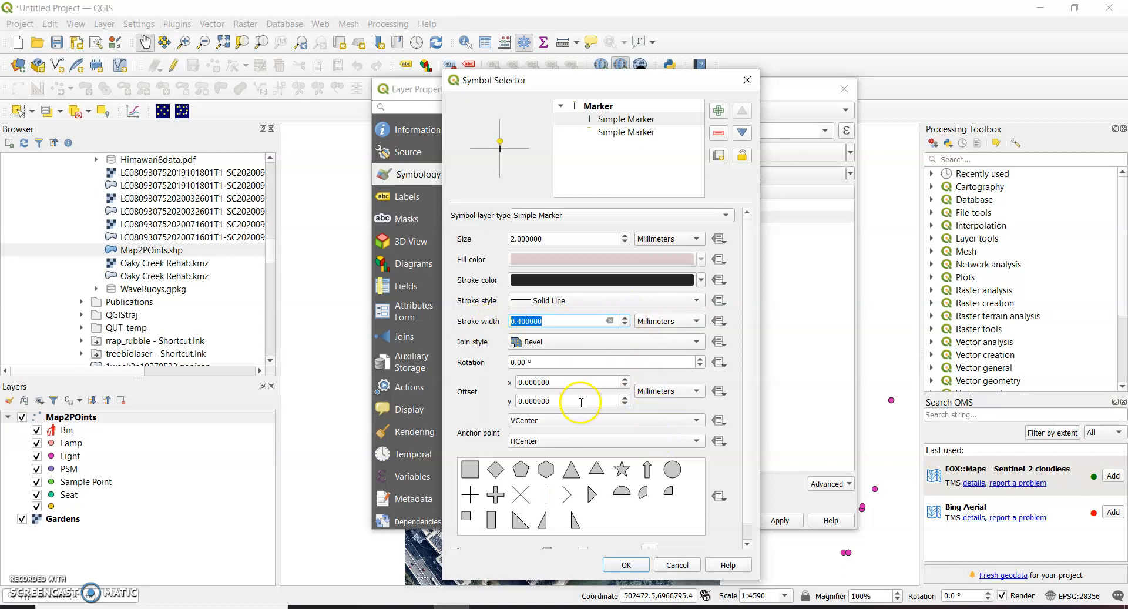
{"action": "mouse_move", "coordinate": [494, 402]}
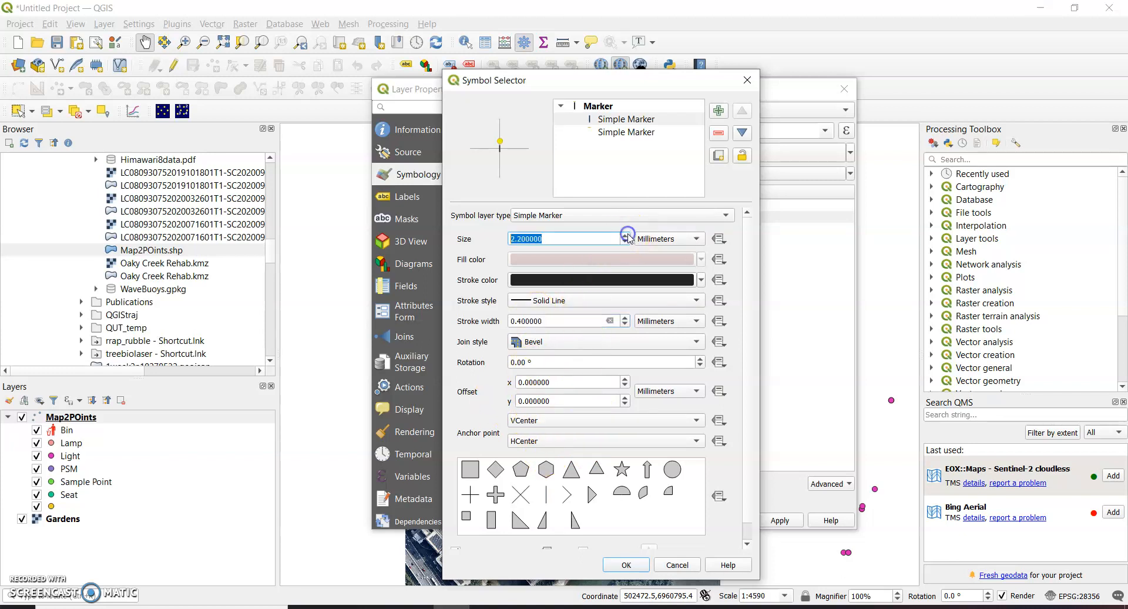
{"action": "left_click", "coordinate": [625, 234]}
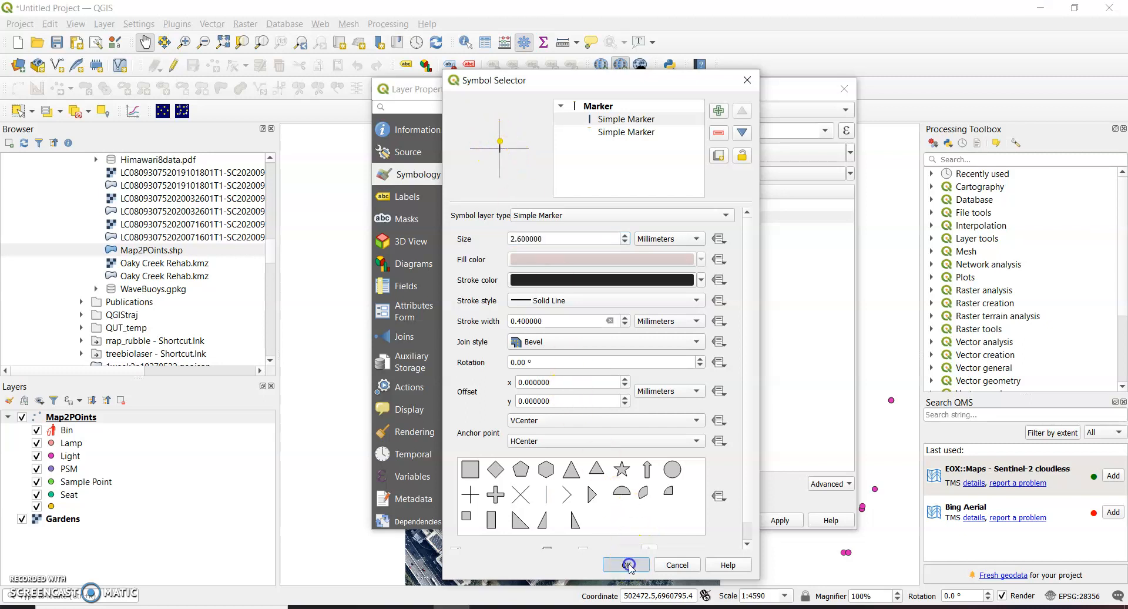
{"action": "left_click", "coordinate": [626, 565]}
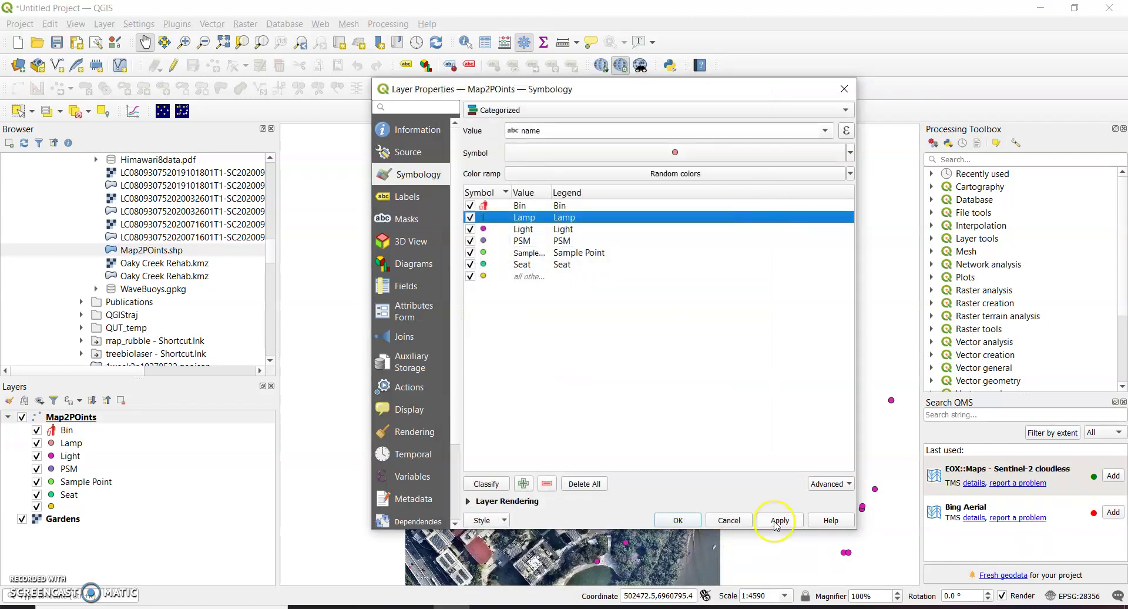
Step: Apply the lamp symbology, close Layer Properties, and hide the Gardens imagery layer
{"action": "left_click", "coordinate": [780, 520]}
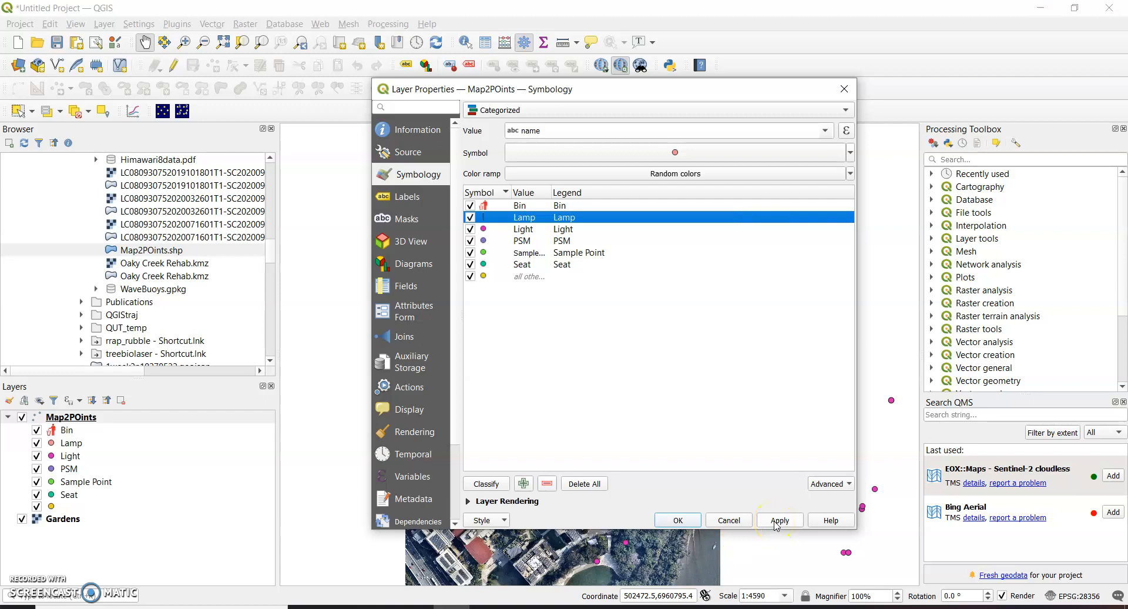
{"action": "left_click", "coordinate": [779, 520]}
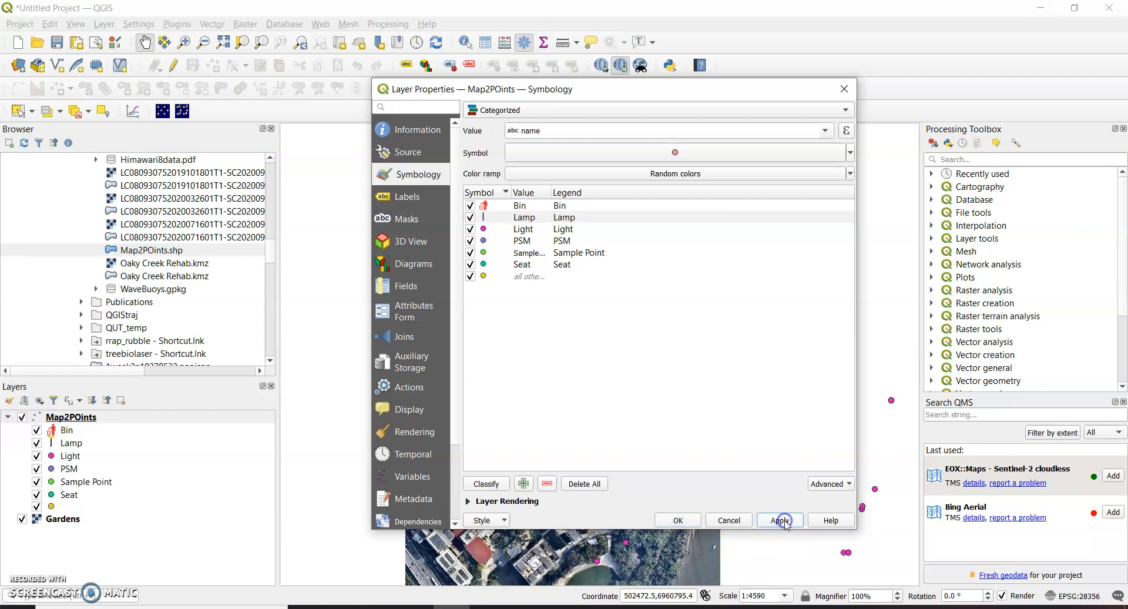
{"action": "left_click", "coordinate": [780, 520]}
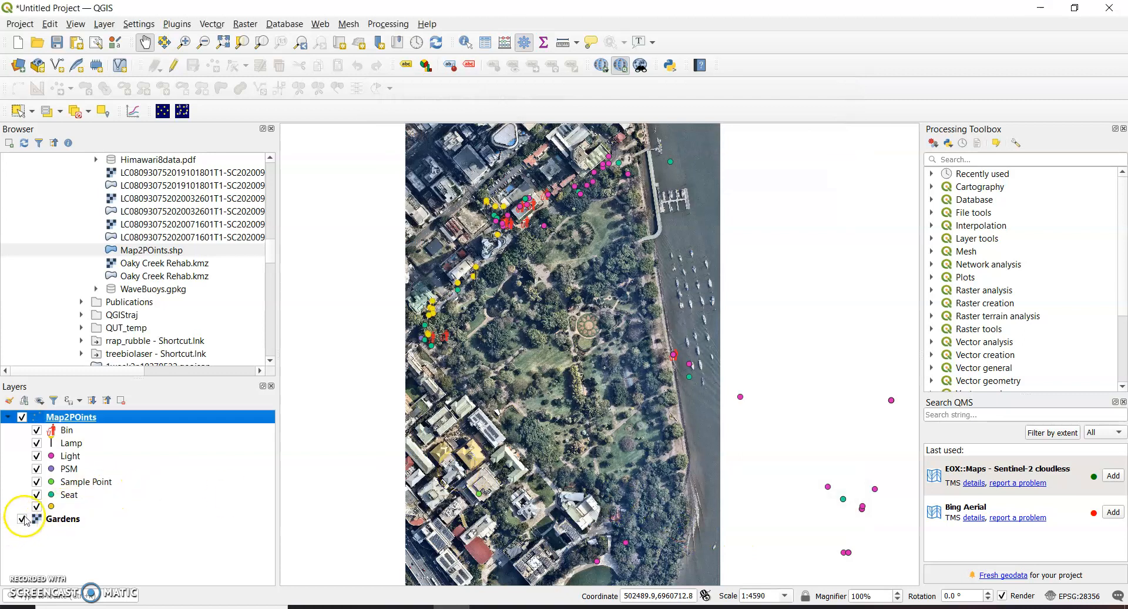
{"action": "left_click", "coordinate": [22, 519]}
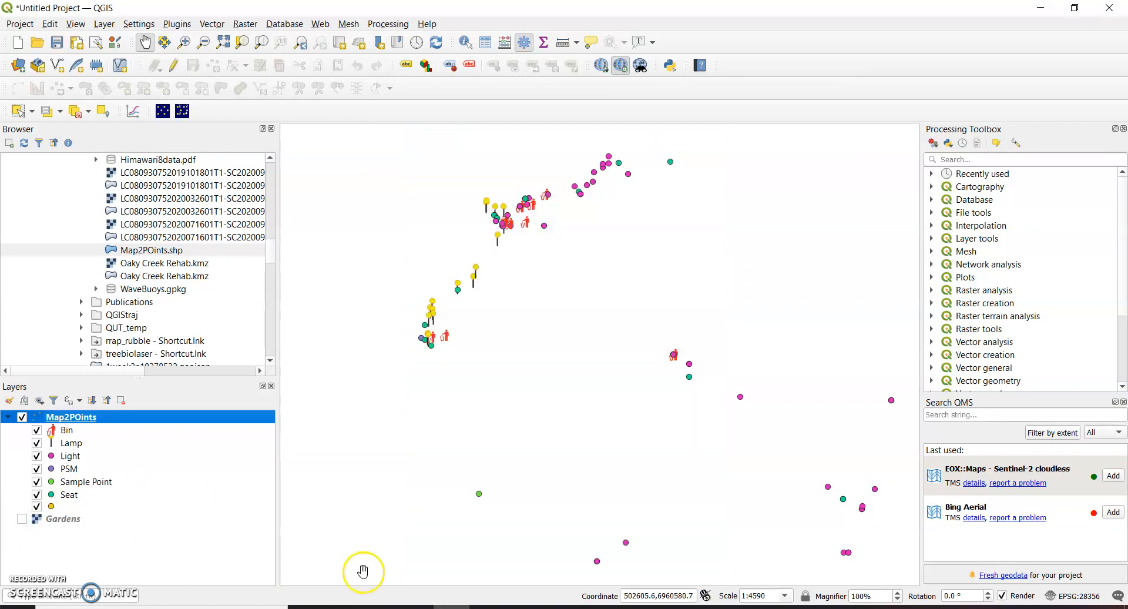
{"action": "mouse_move", "coordinate": [473, 288]}
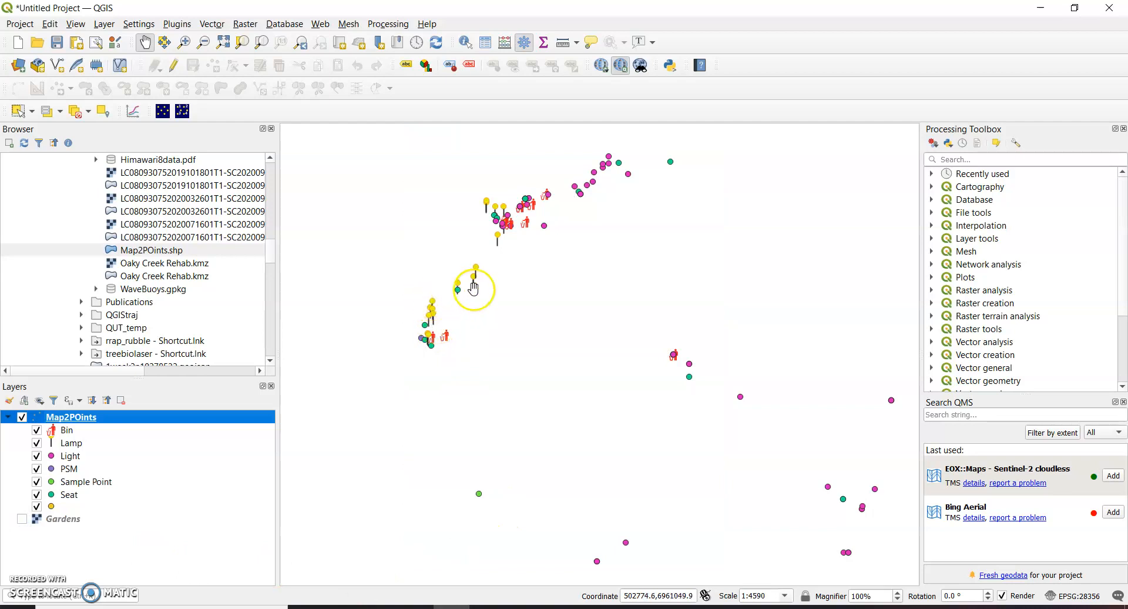